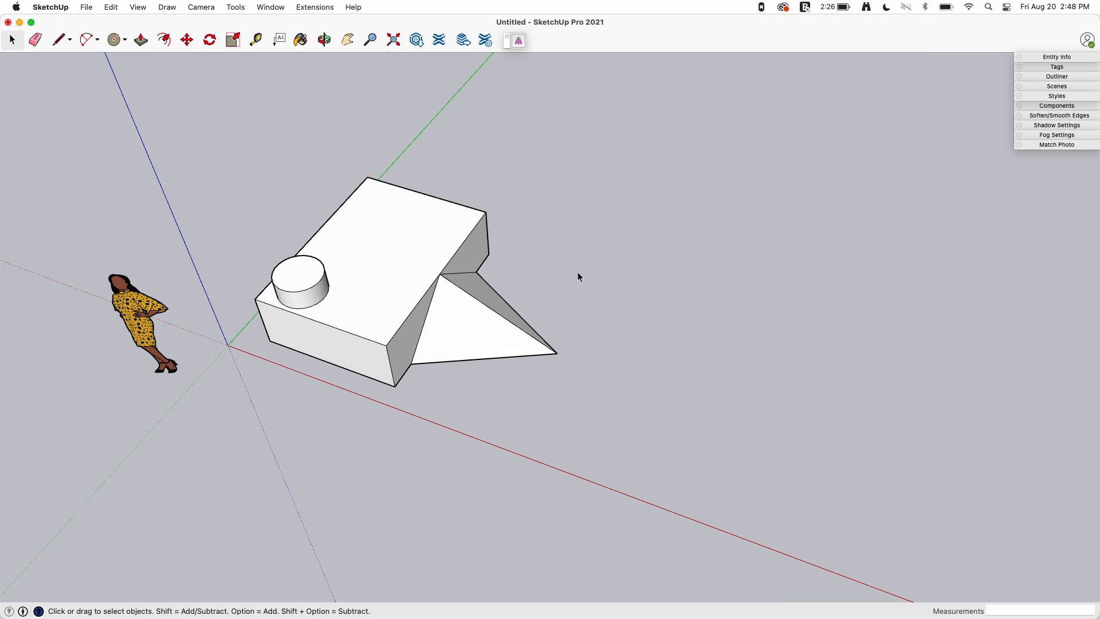
pyautogui.moveTo(560, 254)
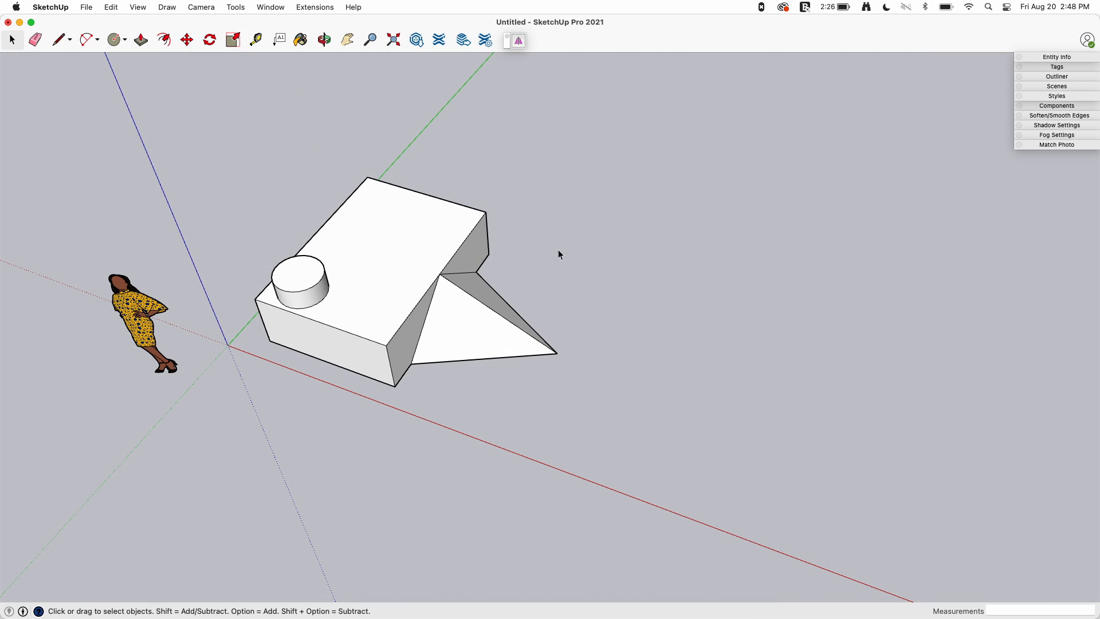
pyautogui.moveTo(256, 172)
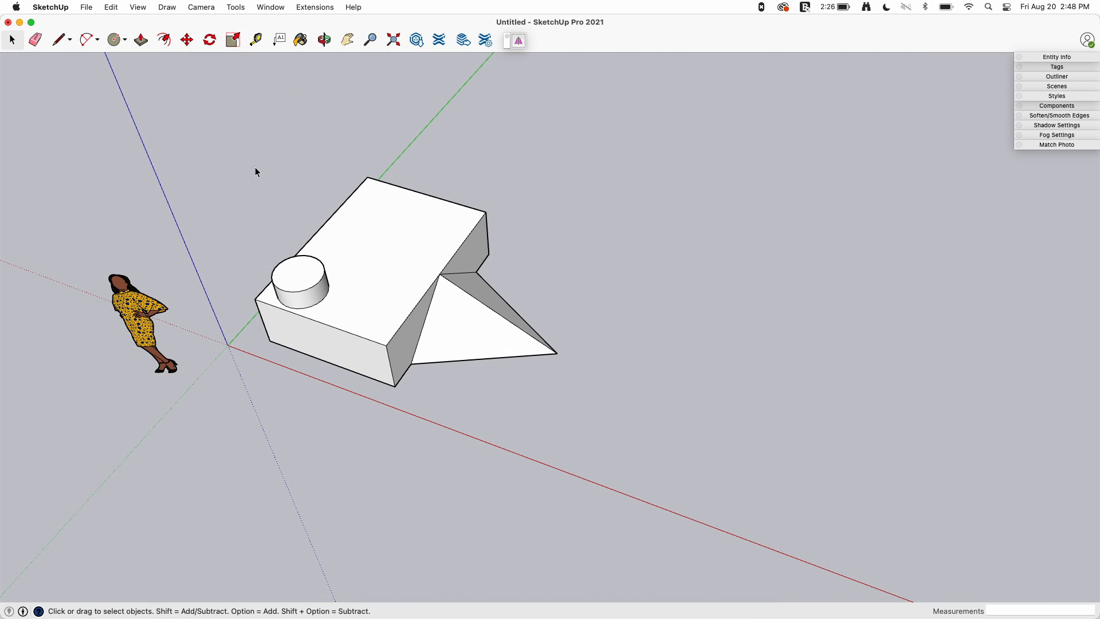
pyautogui.moveTo(432, 310)
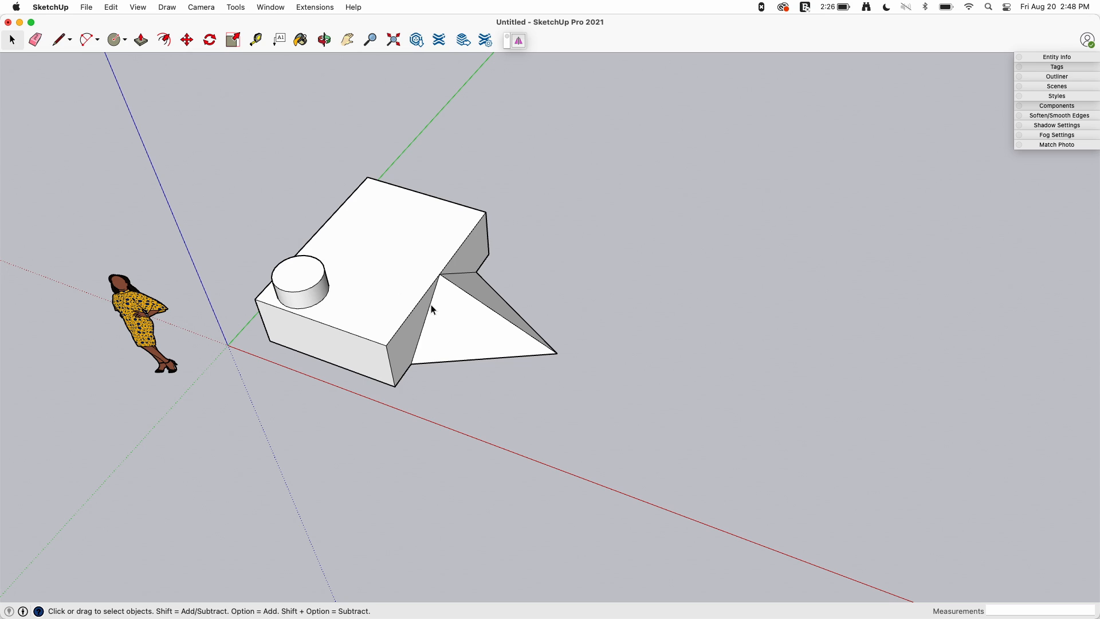
pyautogui.moveTo(539, 216)
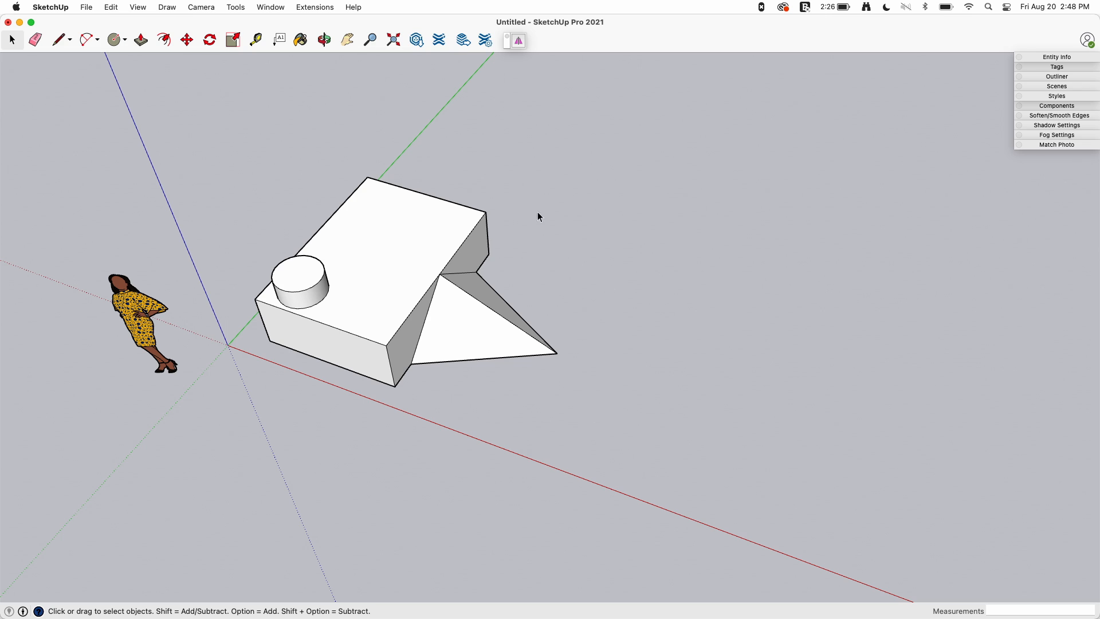
pyautogui.moveTo(529, 336)
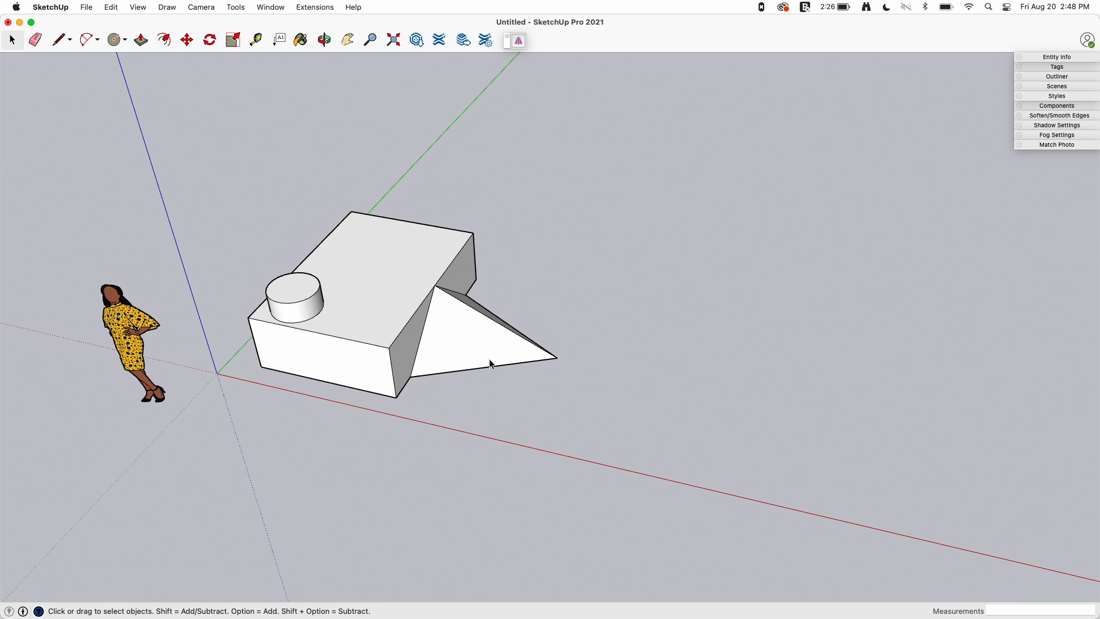
pyautogui.moveTo(465, 273)
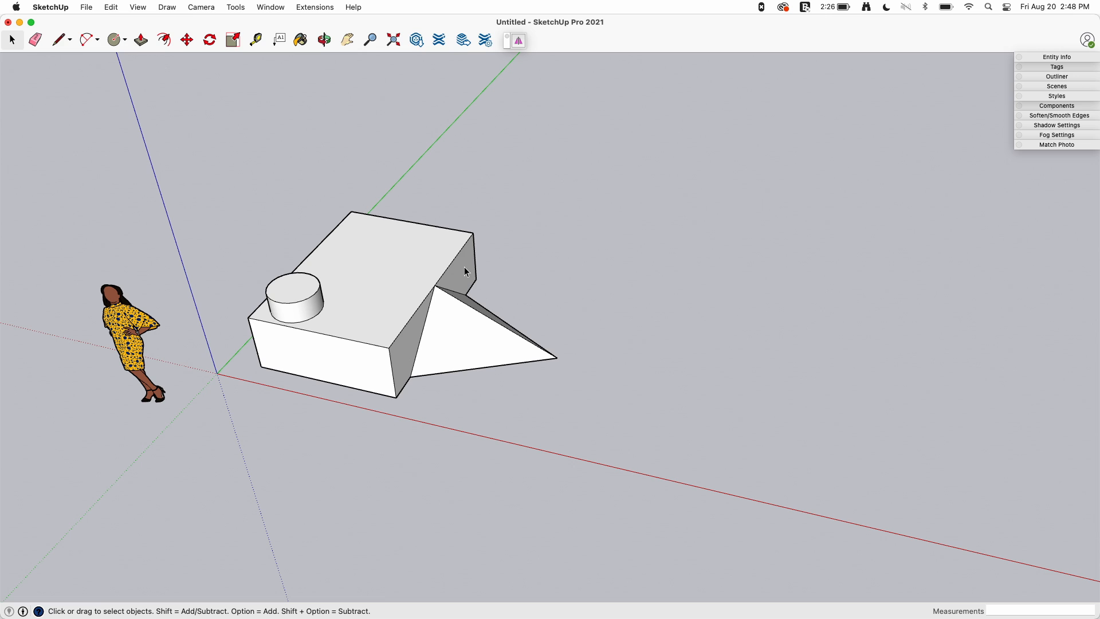
pyautogui.moveTo(631, 378)
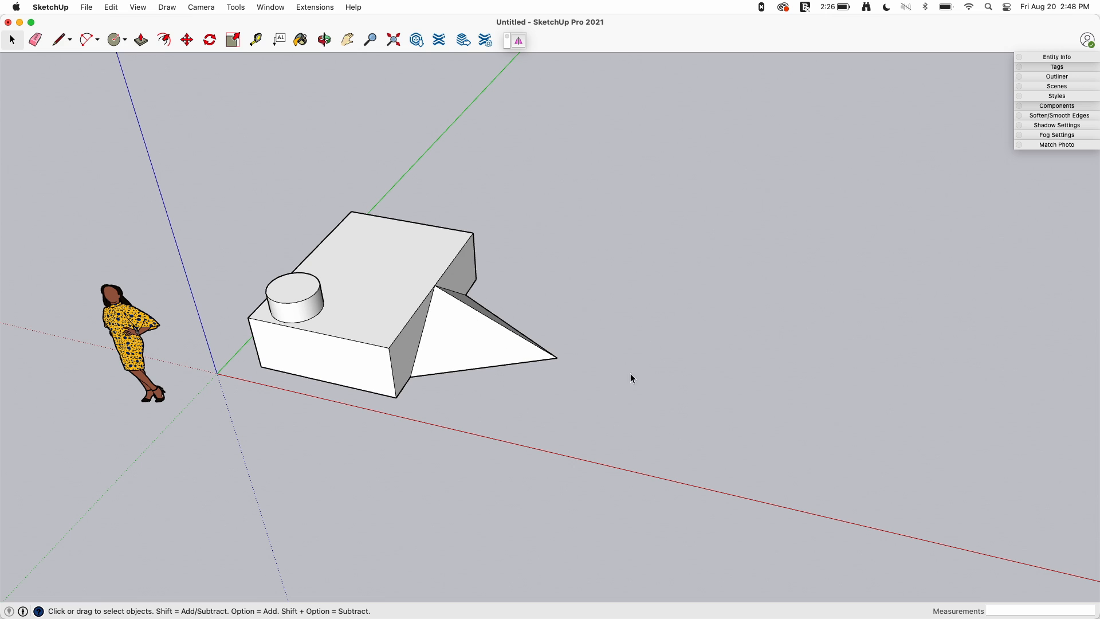
pyautogui.moveTo(536, 316)
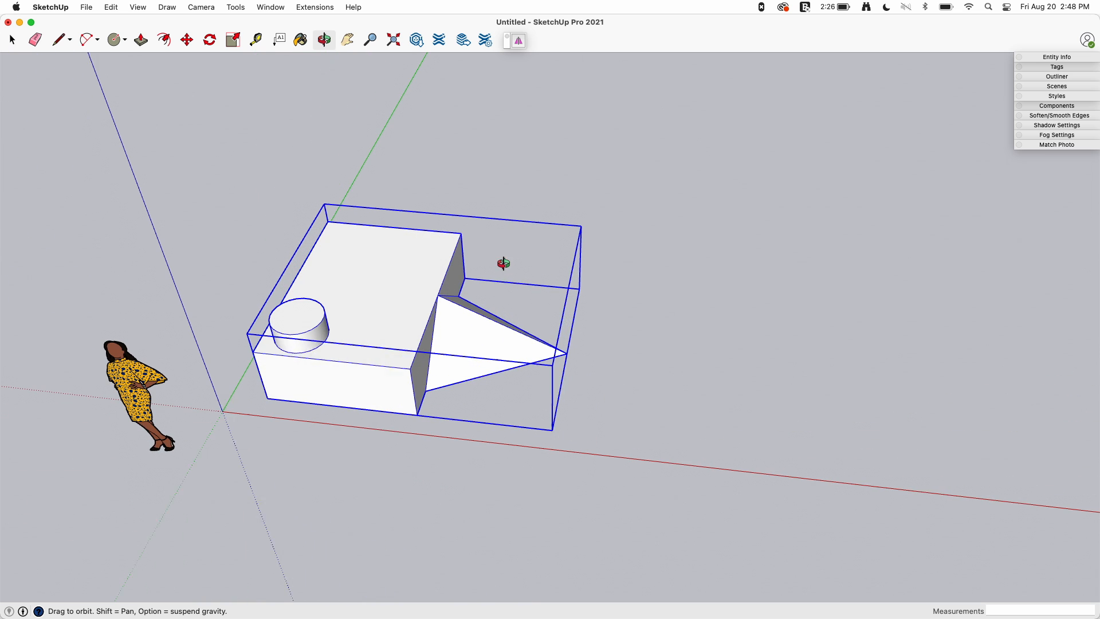
# - Try a rotation of the group from a top-down view, then undo it
pyautogui.click(11, 39)
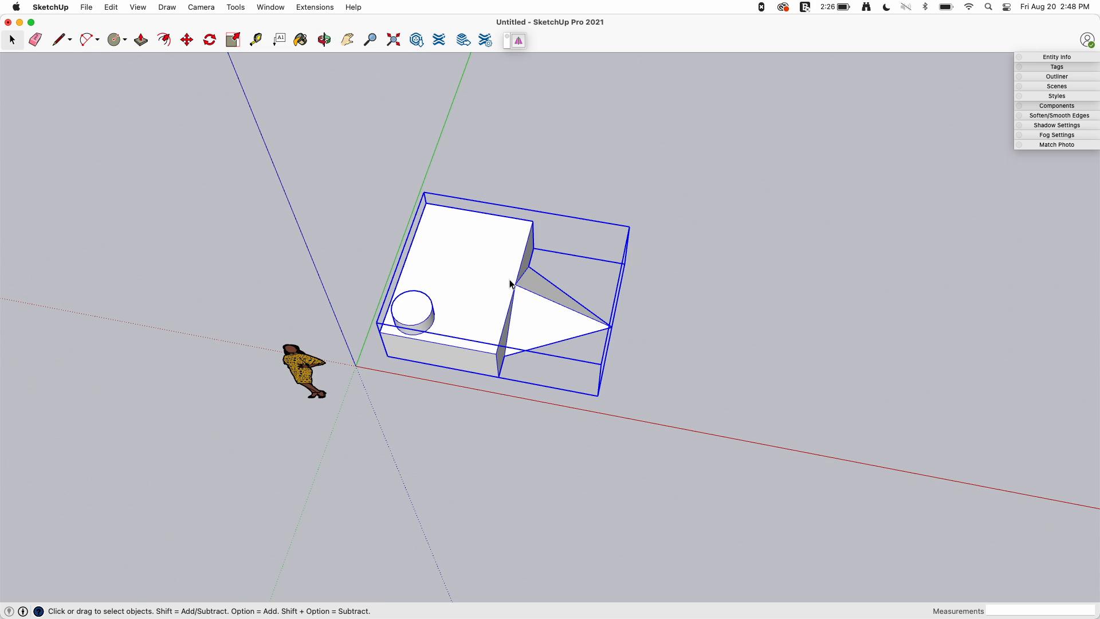
pyautogui.press('q')
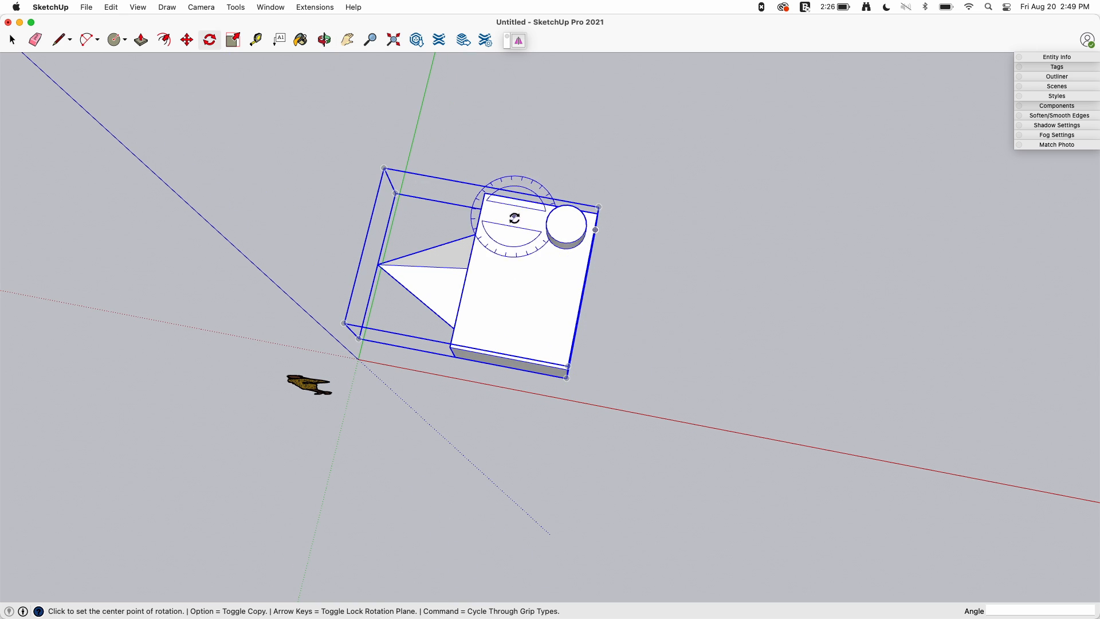
pyautogui.moveTo(645, 393)
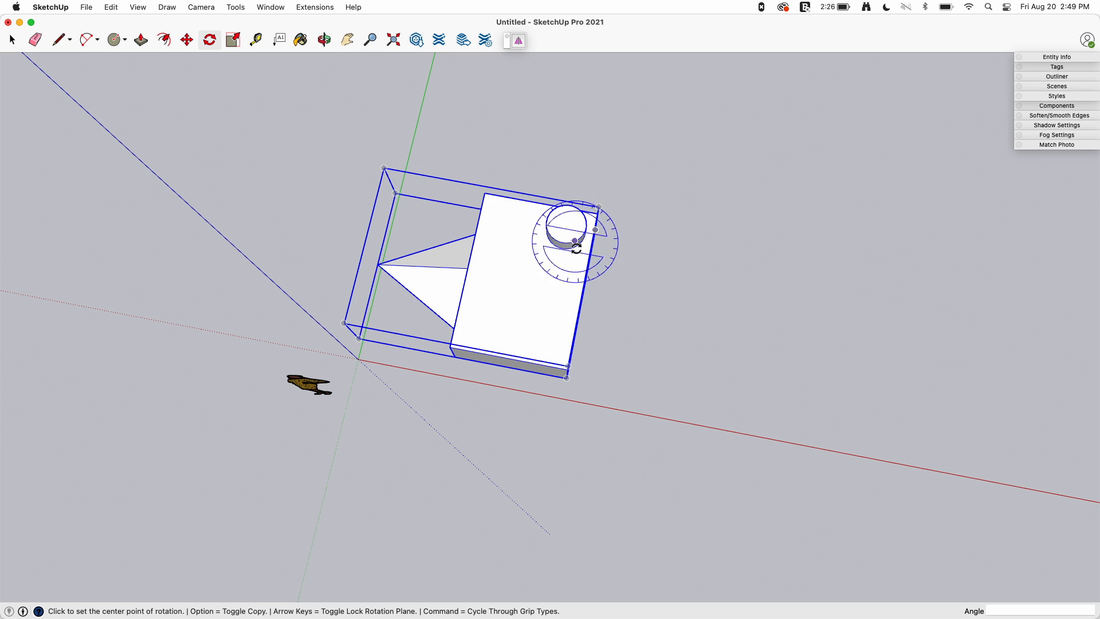
pyautogui.moveTo(413, 158)
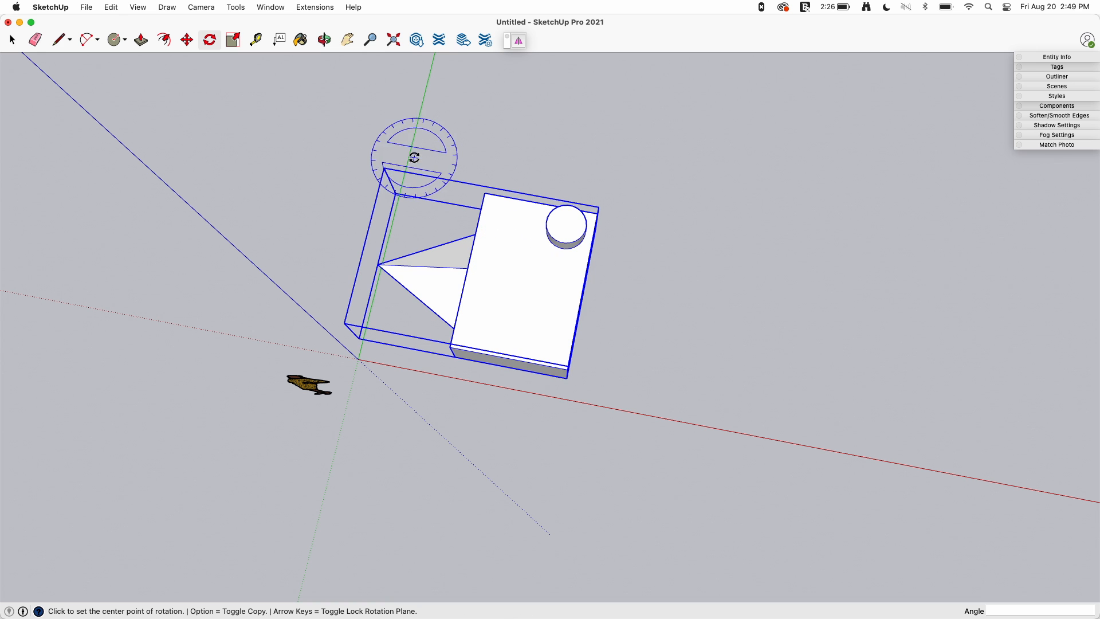
pyautogui.press('cmd+z')
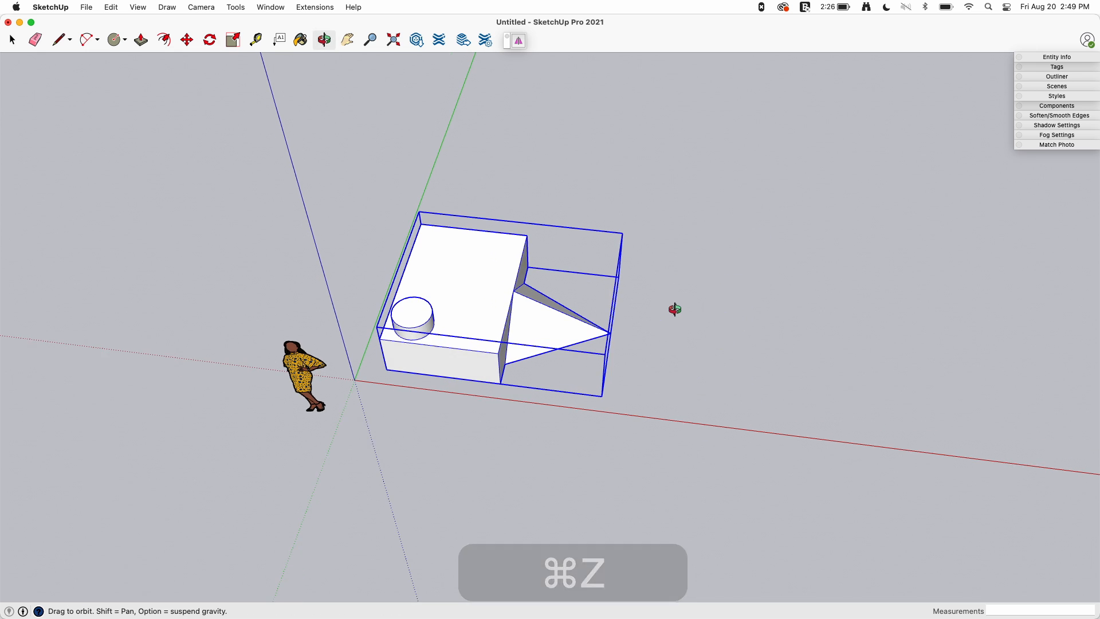
# - Move-copy the group to the right and scale the copy to -1 along the red axis to mirror it
pyautogui.press('m')
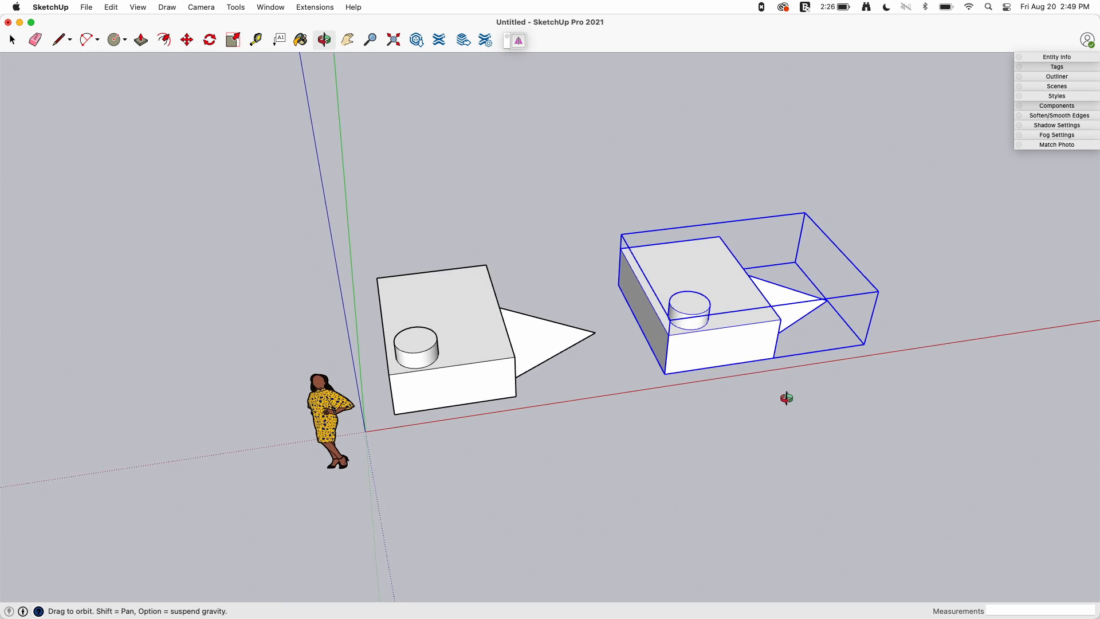
pyautogui.click(186, 39)
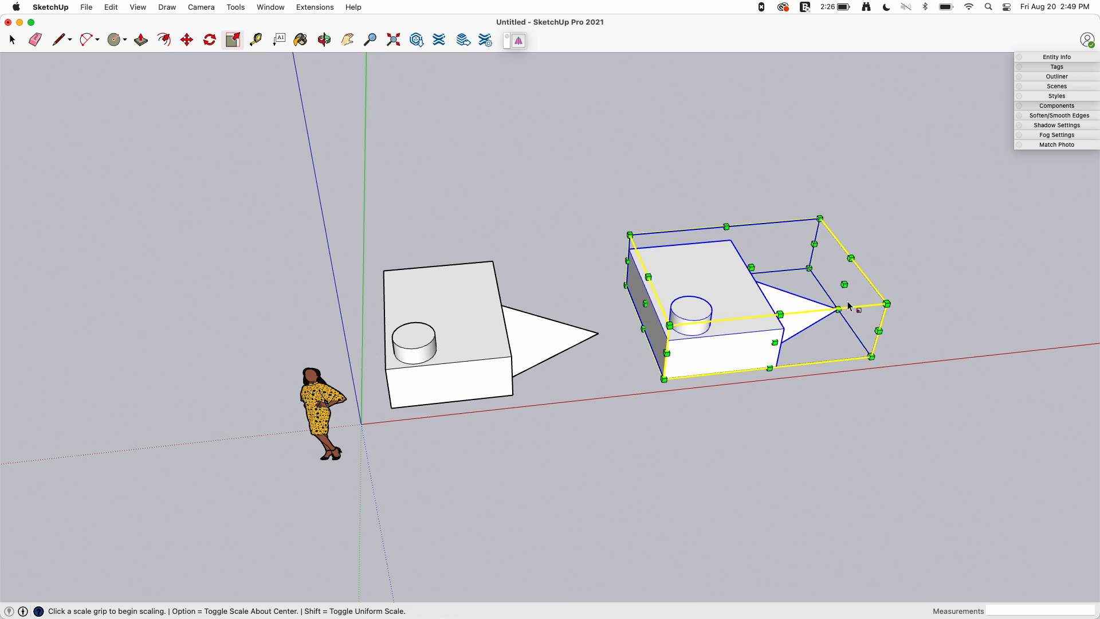
pyautogui.moveTo(761, 310)
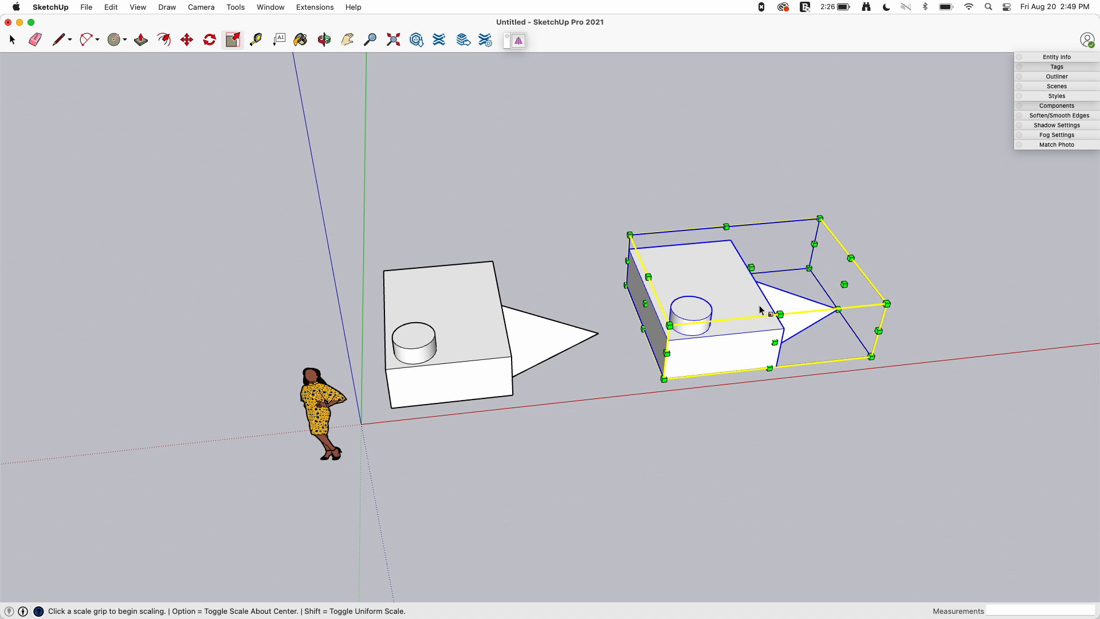
pyautogui.moveTo(640, 303)
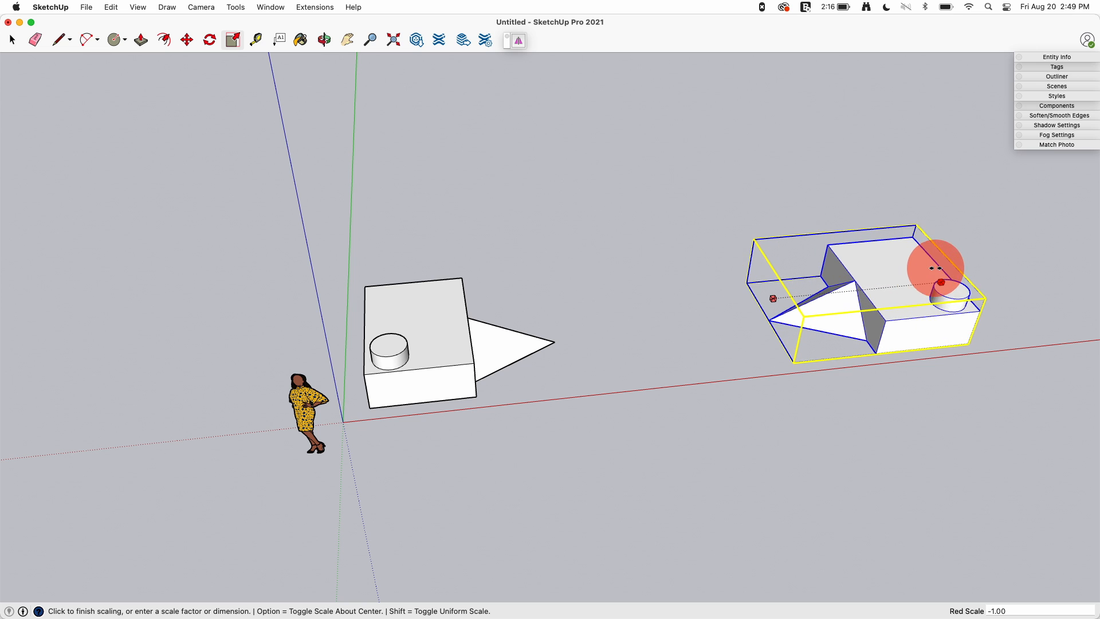
pyautogui.click(938, 268)
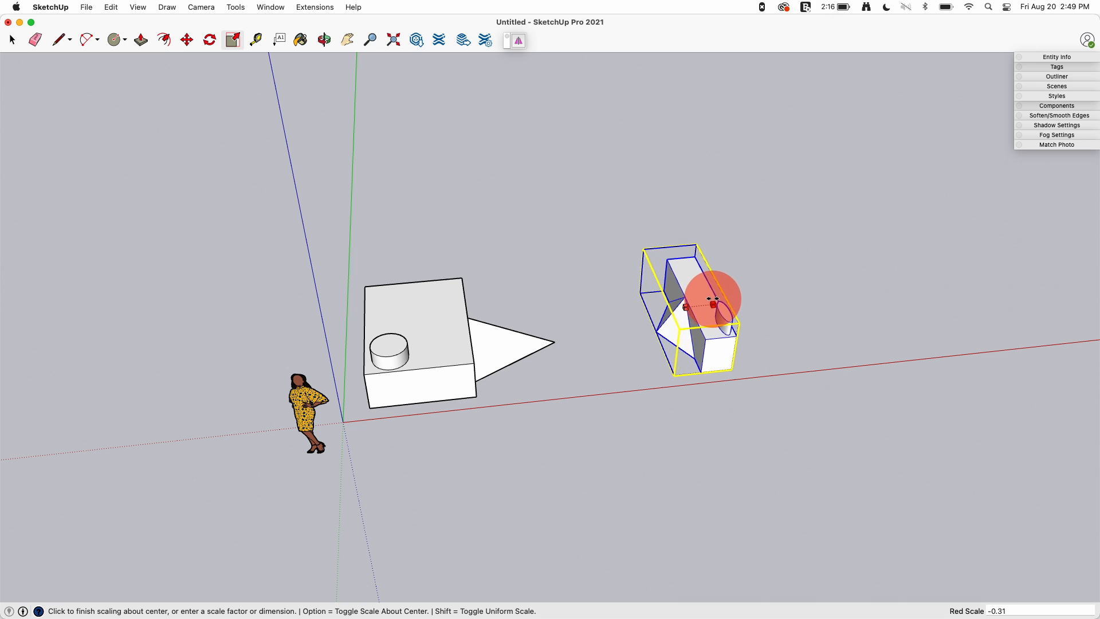
pyautogui.click(710, 304)
pyautogui.write('-1')
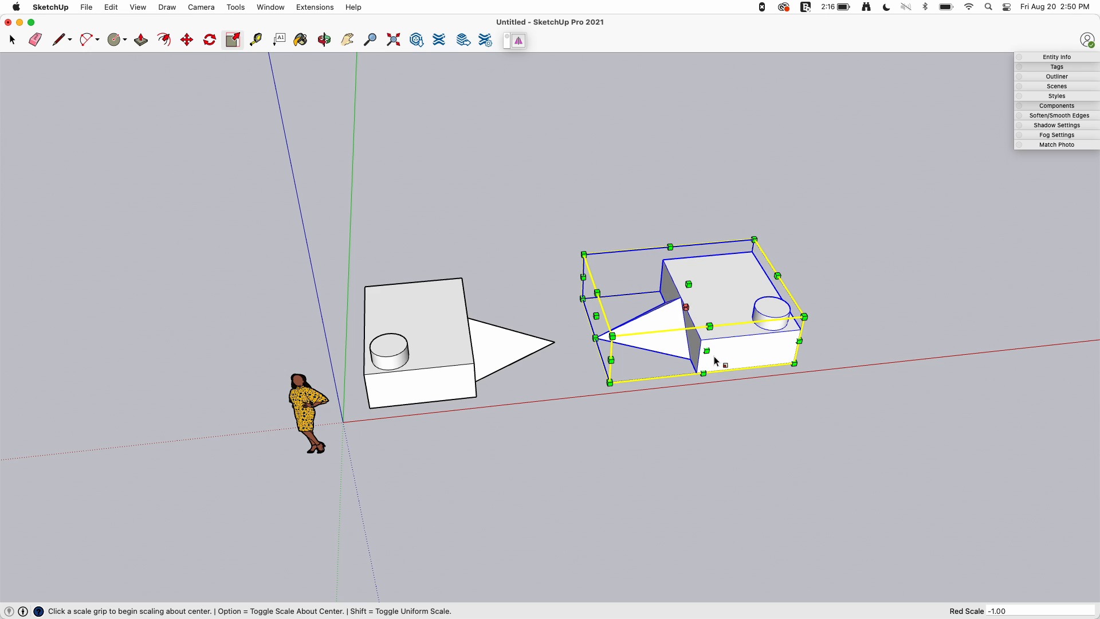
pyautogui.moveTo(705, 348)
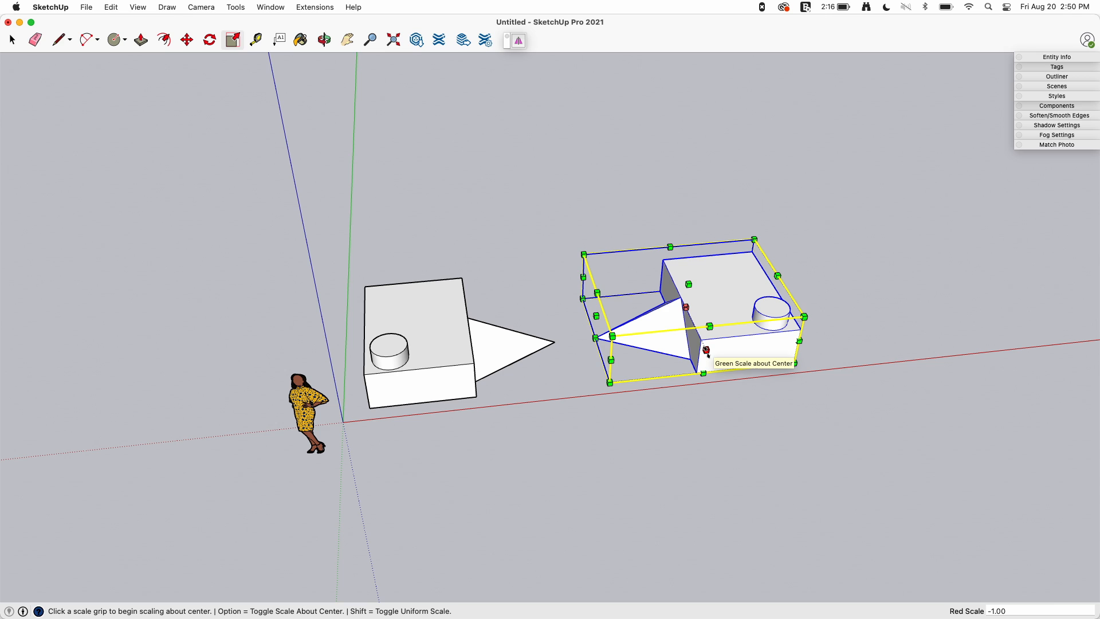
pyautogui.moveTo(555, 324)
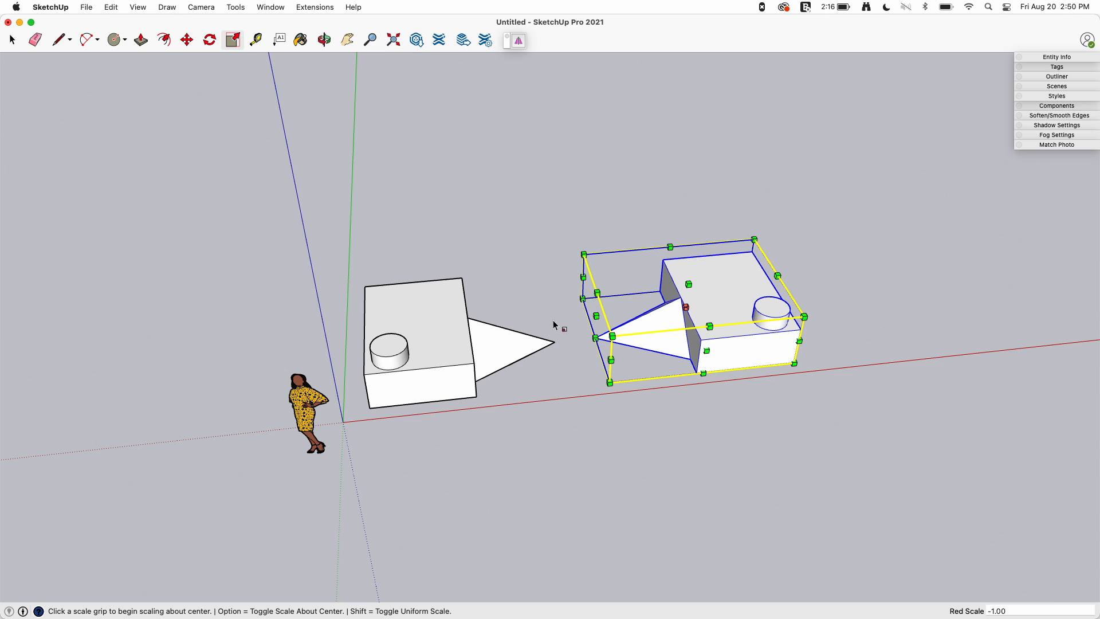
pyautogui.moveTo(704, 348)
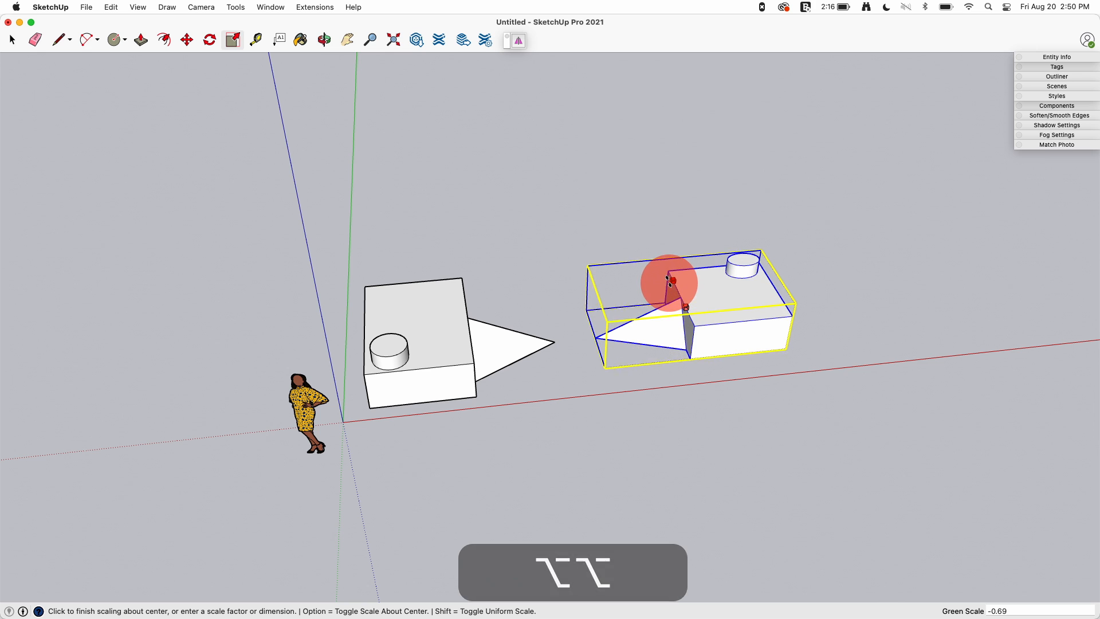
# - Try a flip of the copy along another axis and undo the extra flips
pyautogui.click(671, 281)
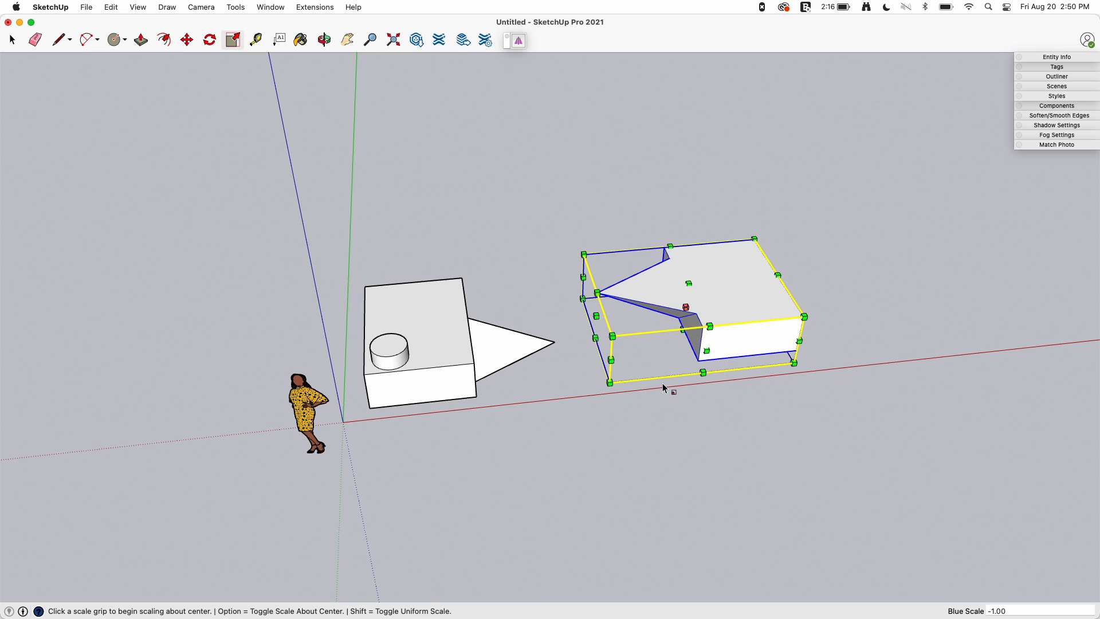
pyautogui.press('cmd+z')
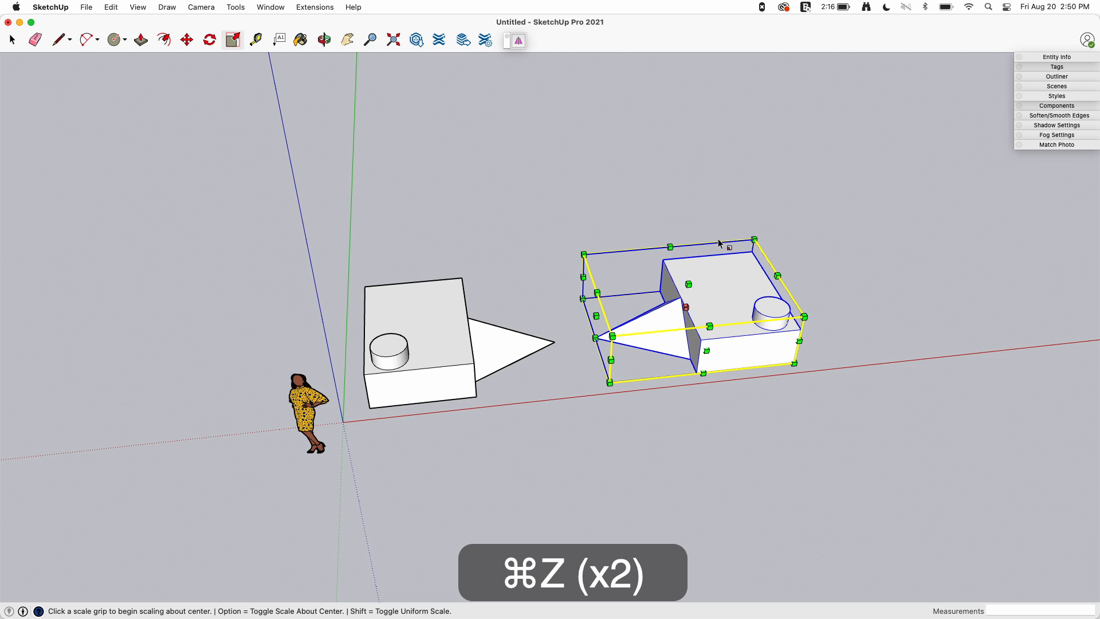
pyautogui.press('cmd+z')
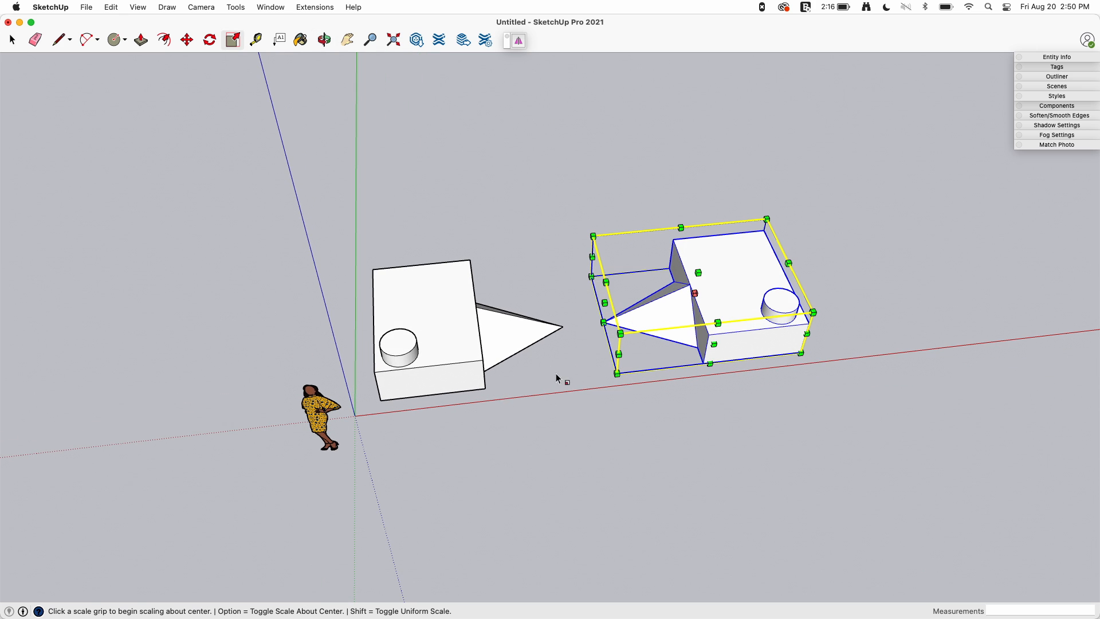
pyautogui.moveTo(435, 347)
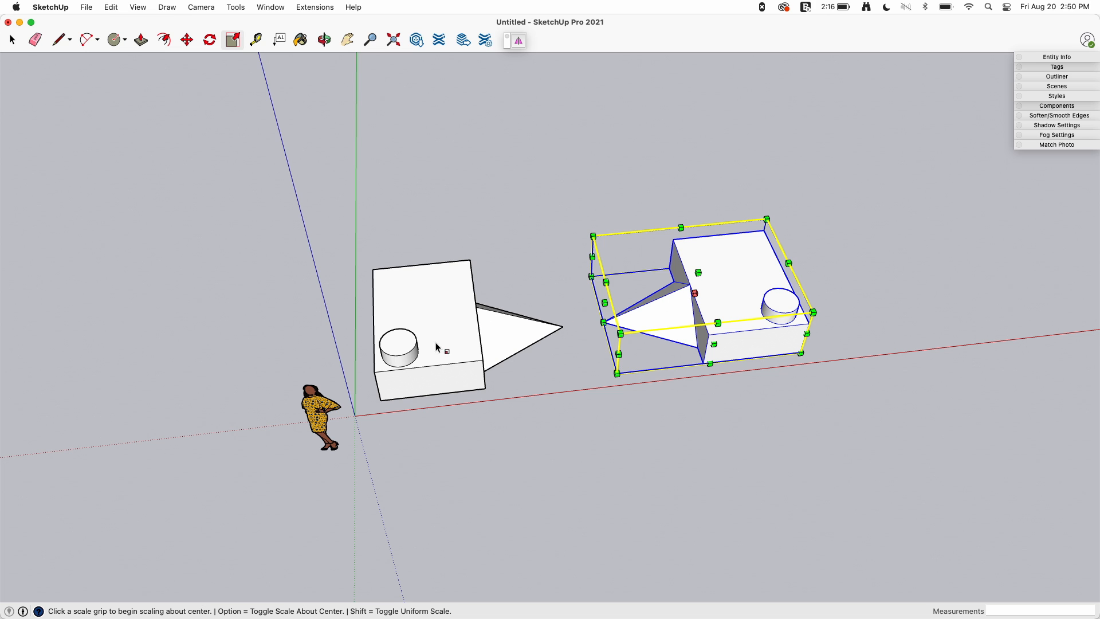
pyautogui.rightClick(715, 297)
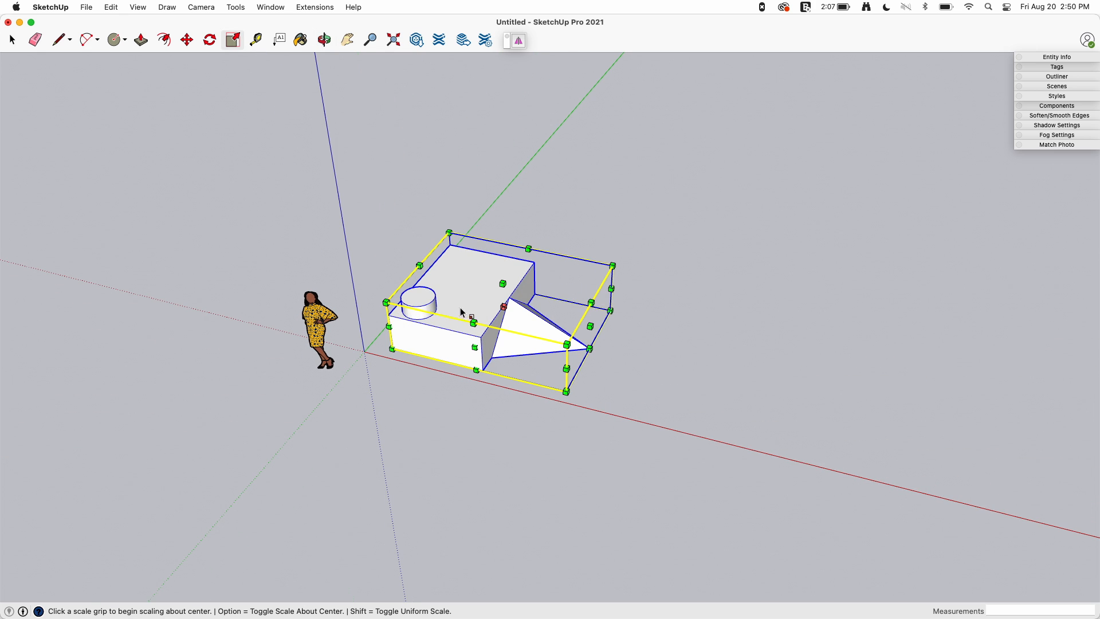
pyautogui.moveTo(394, 318)
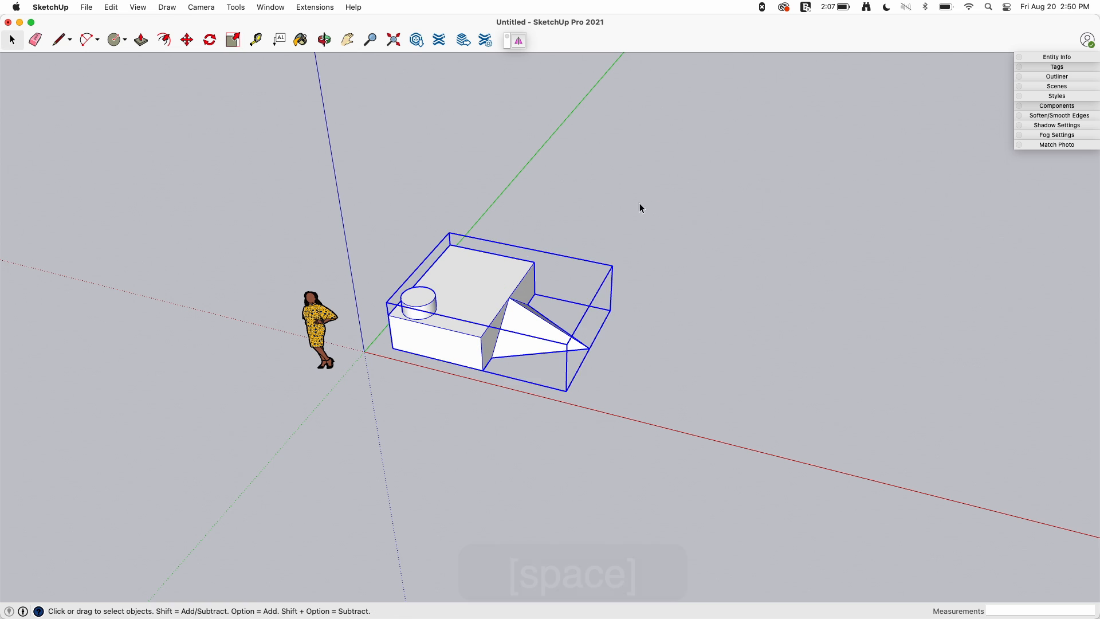
pyautogui.press('space')
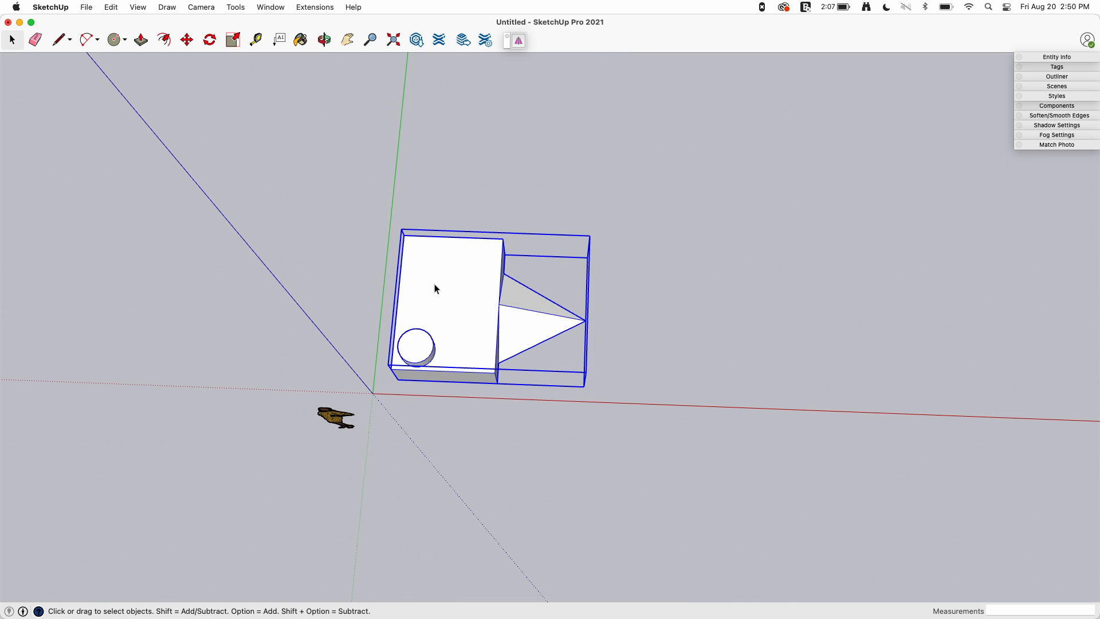
pyautogui.click(323, 39)
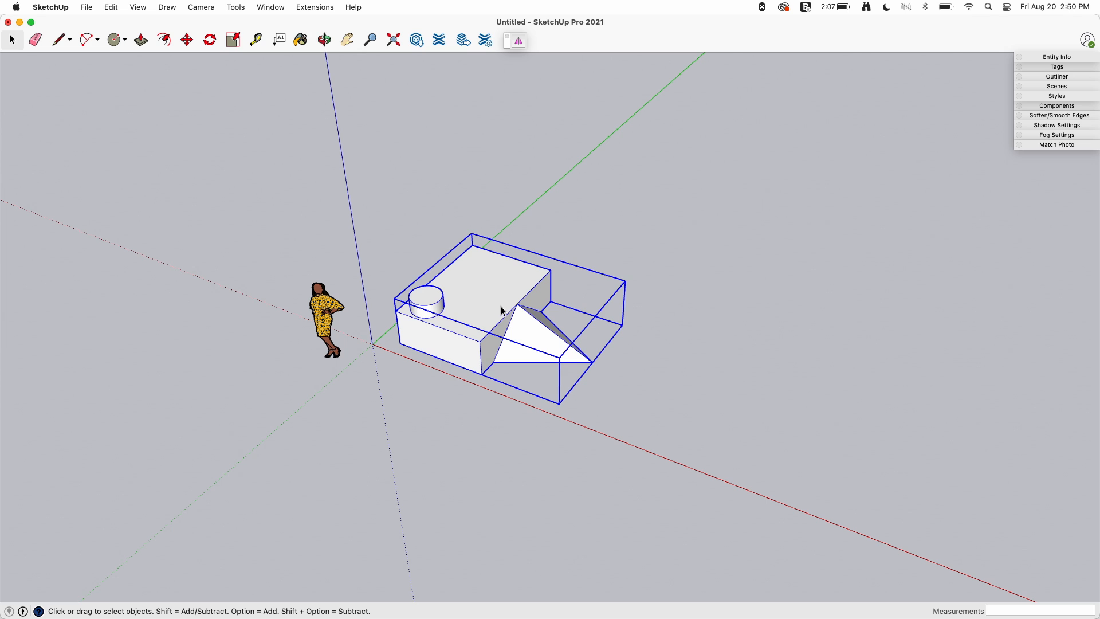
pyautogui.moveTo(475, 291)
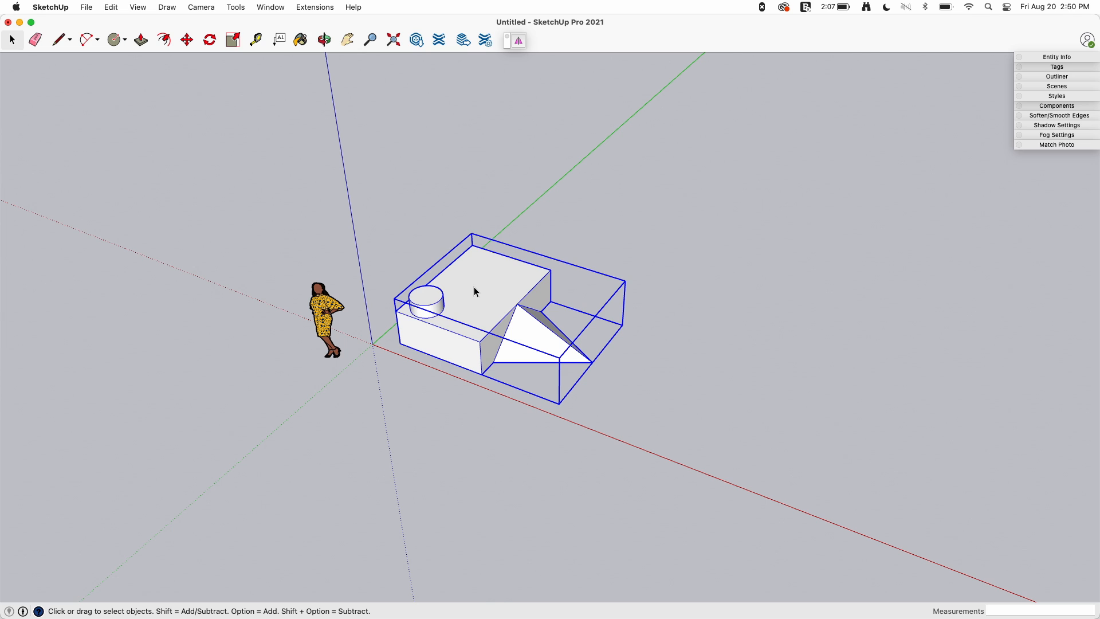
# - Inspect the group's context actions without choosing anything and clear the selection
pyautogui.rightClick(474, 293)
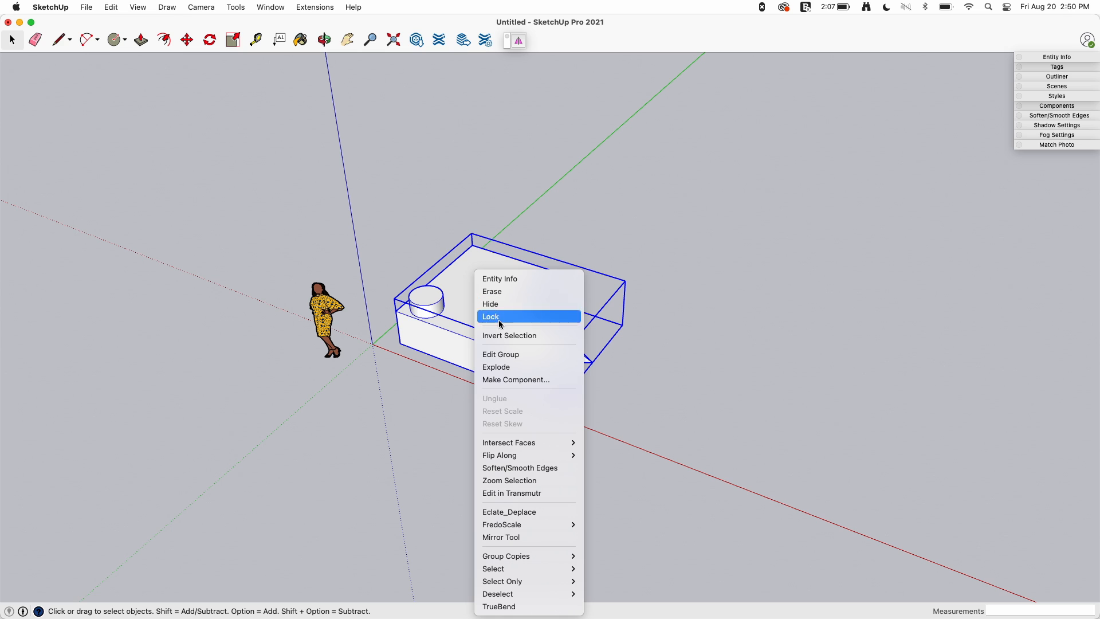
pyautogui.moveTo(524, 314)
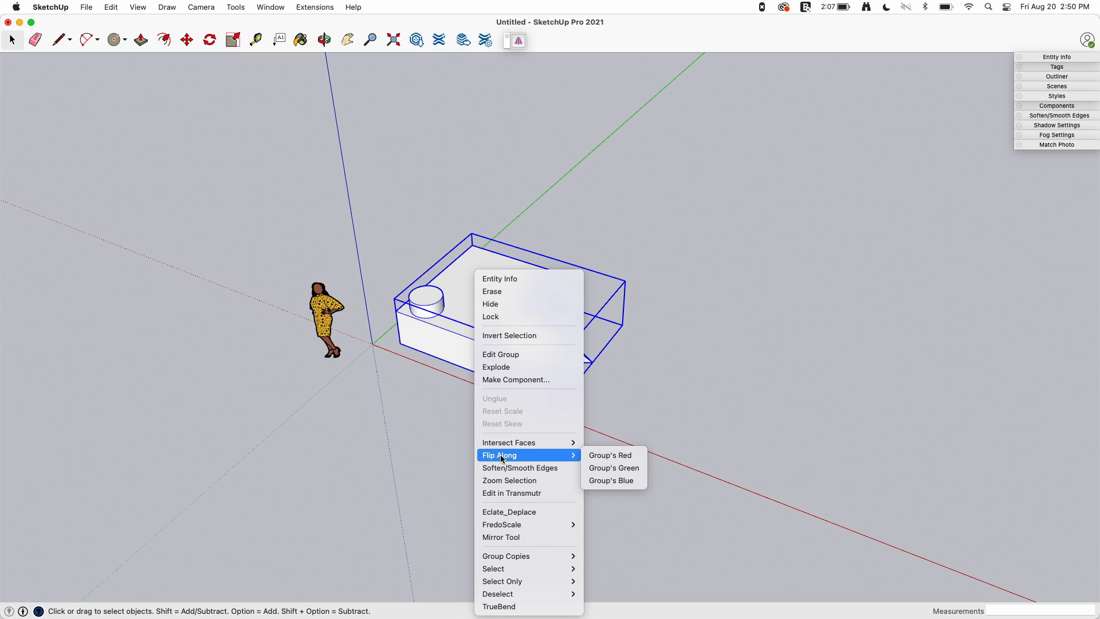
pyautogui.moveTo(520, 468)
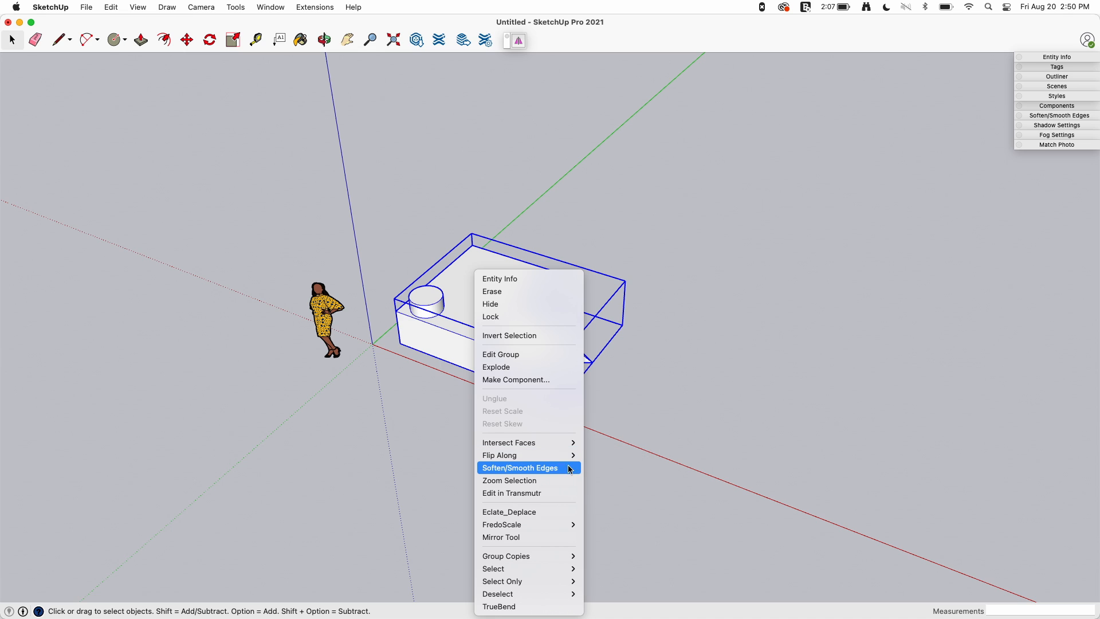
pyautogui.moveTo(499, 455)
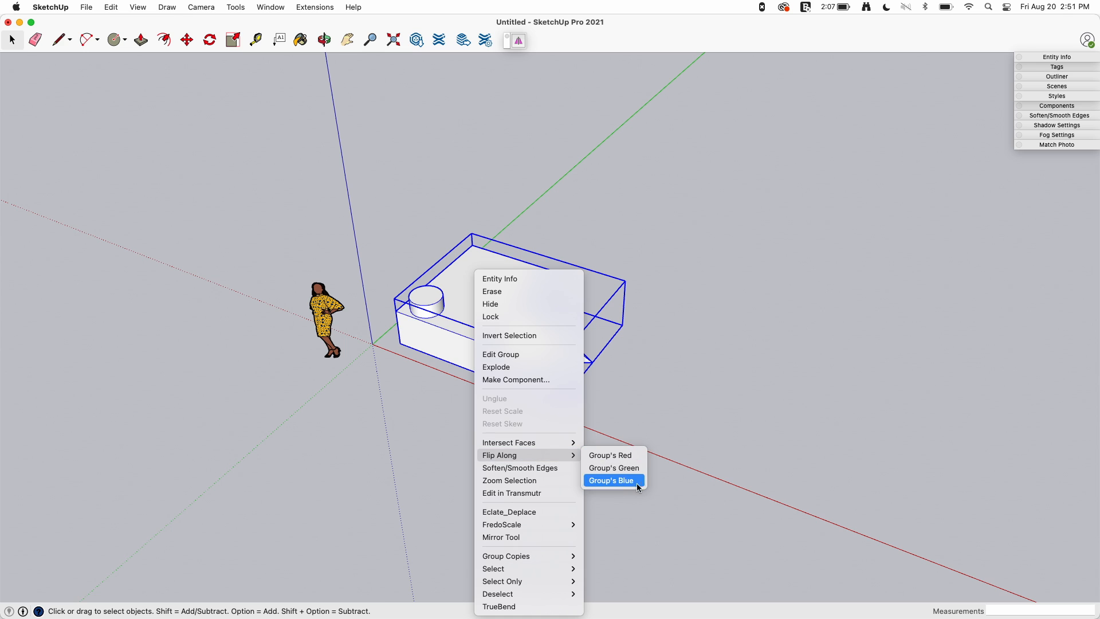
pyautogui.moveTo(611, 455)
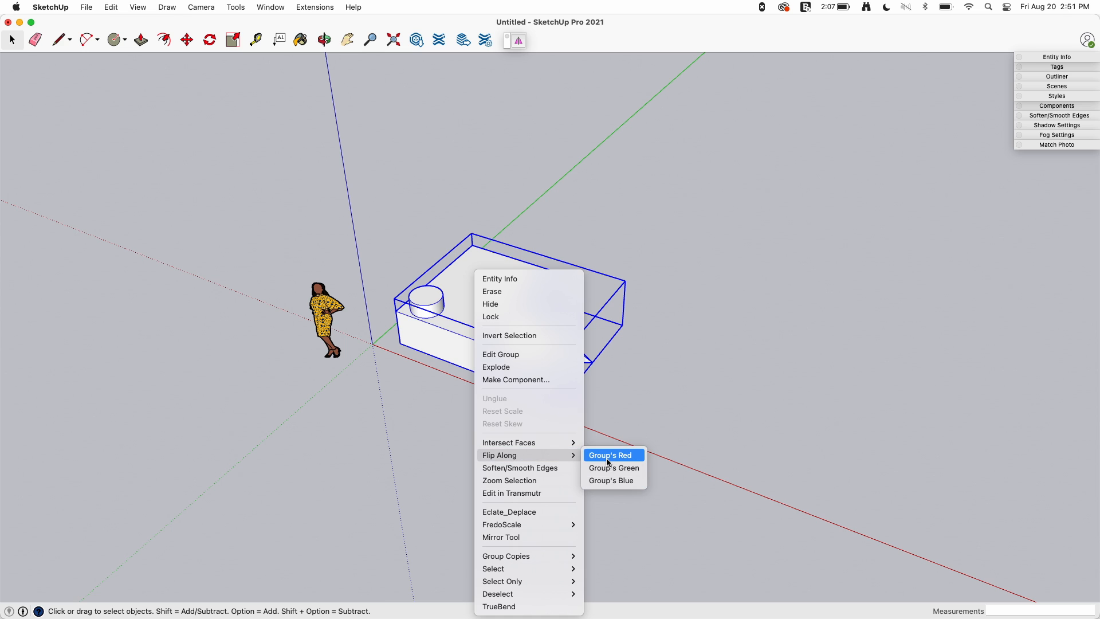
pyautogui.moveTo(789, 363)
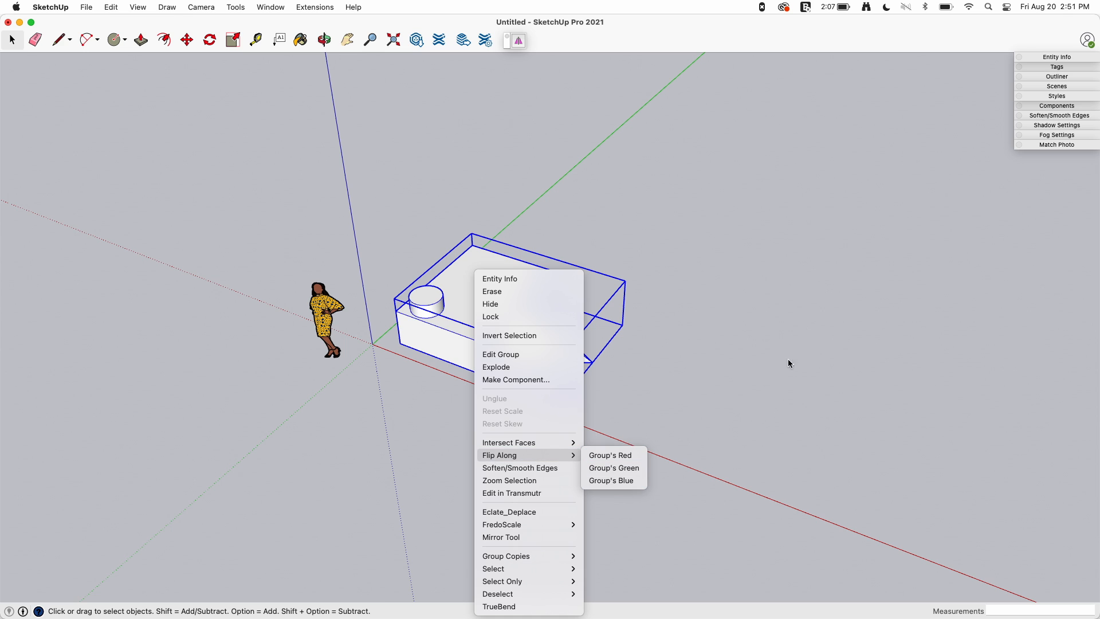
pyautogui.click(610, 455)
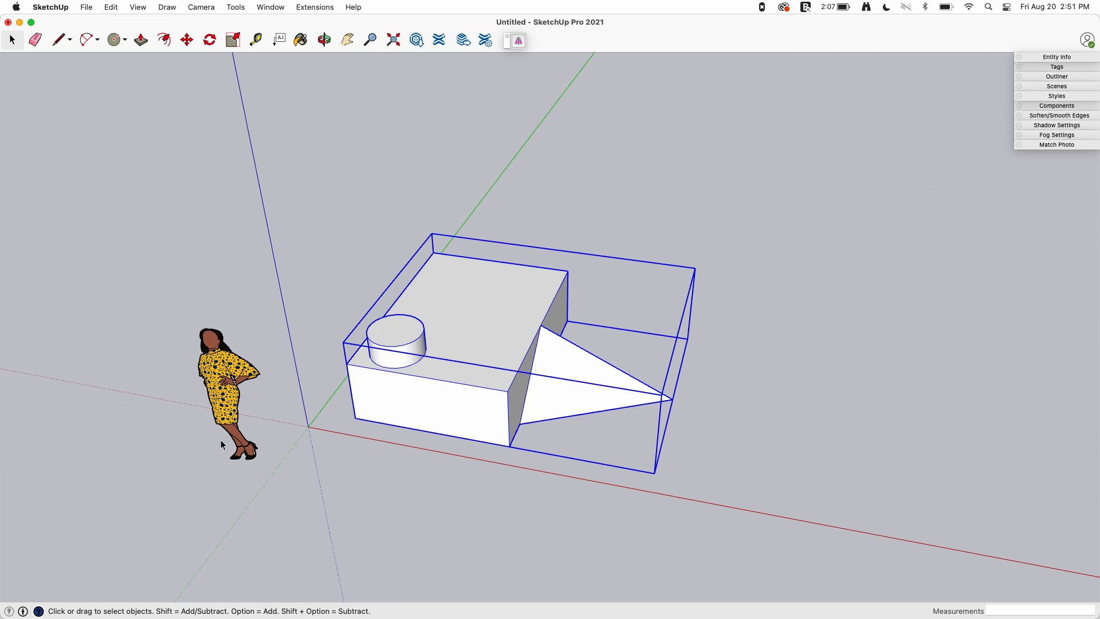
pyautogui.moveTo(463, 317)
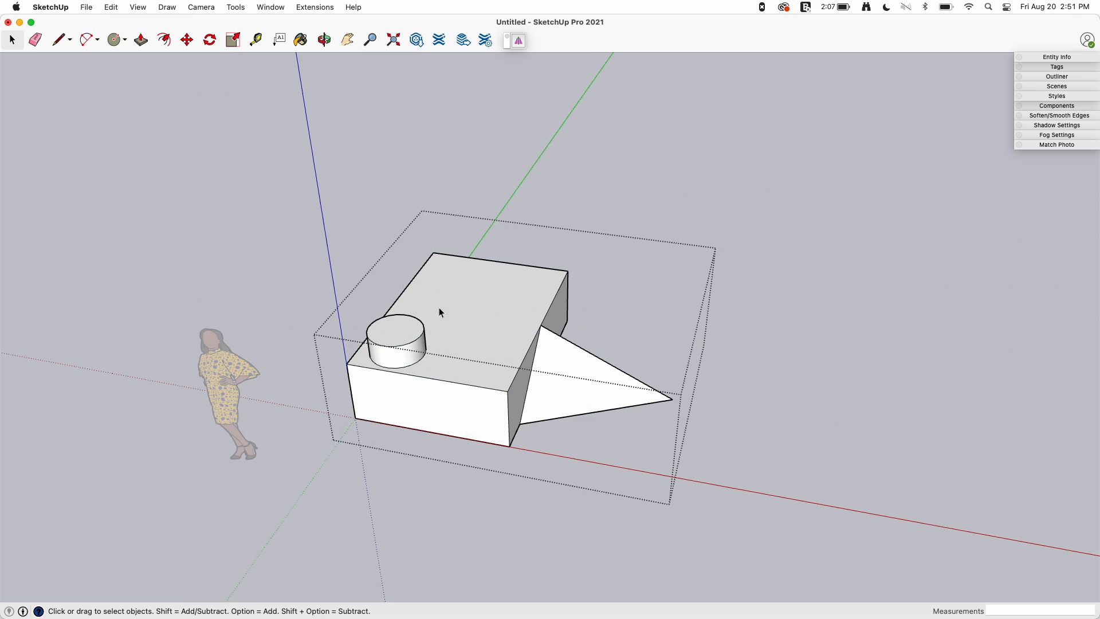
pyautogui.moveTo(490, 250)
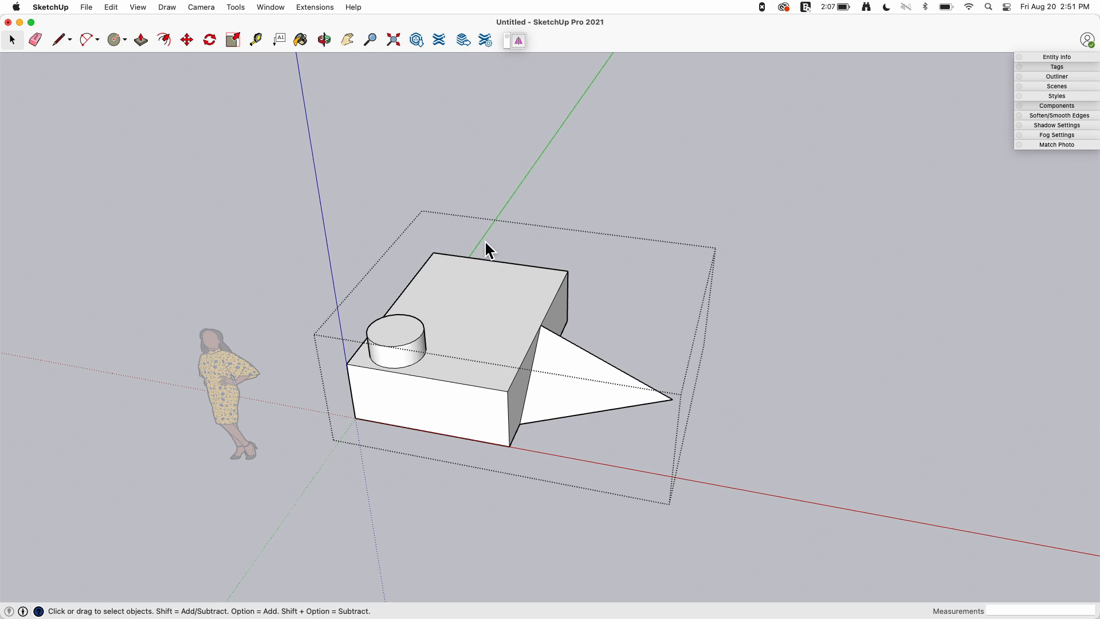
pyautogui.click(443, 358)
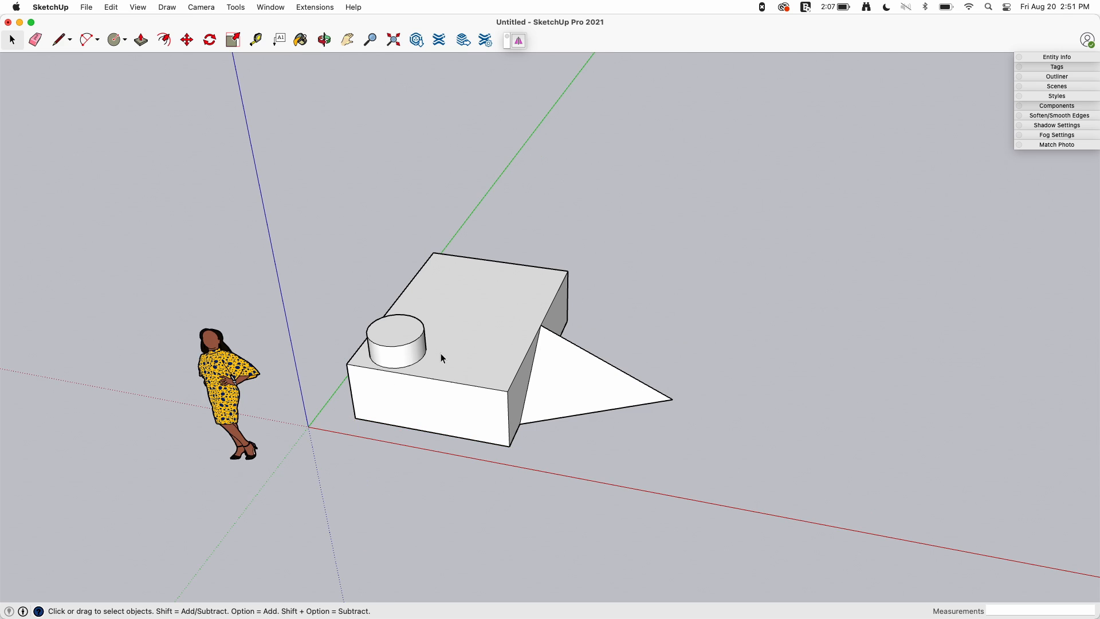
# - Flip the group along Group's Red, then Group's Green, then Group's Red again
pyautogui.rightClick(442, 358)
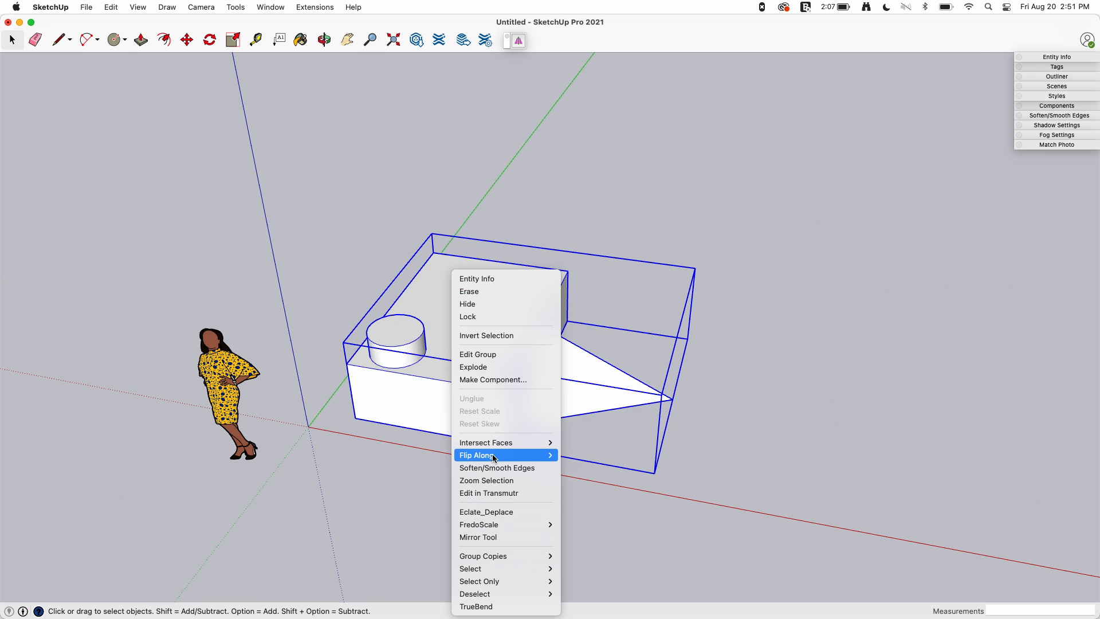
pyautogui.click(476, 455)
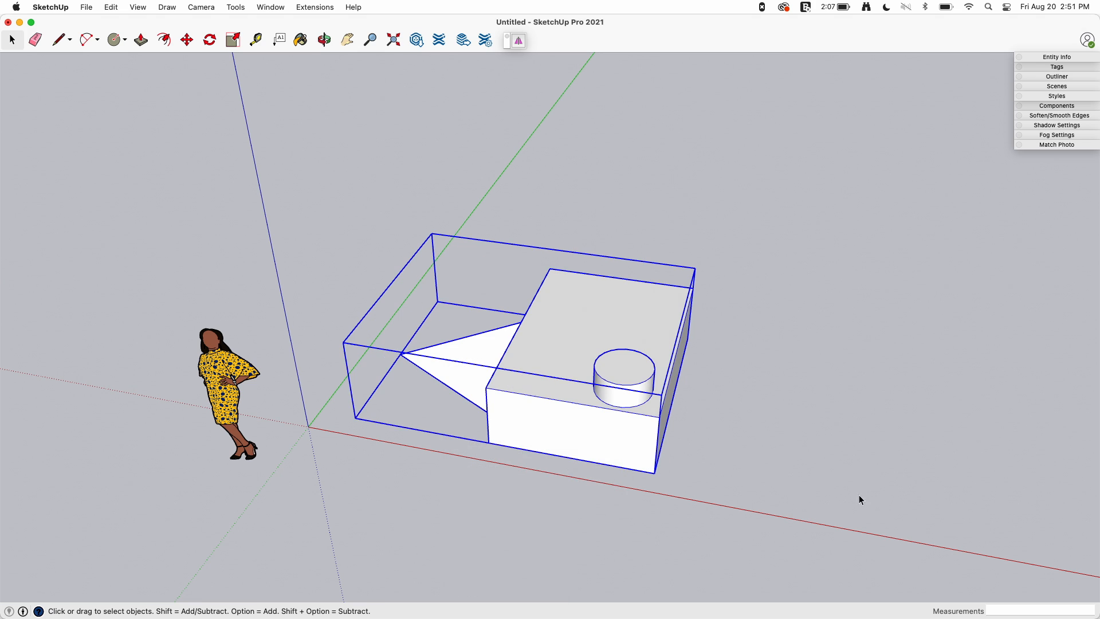
pyautogui.rightClick(540, 354)
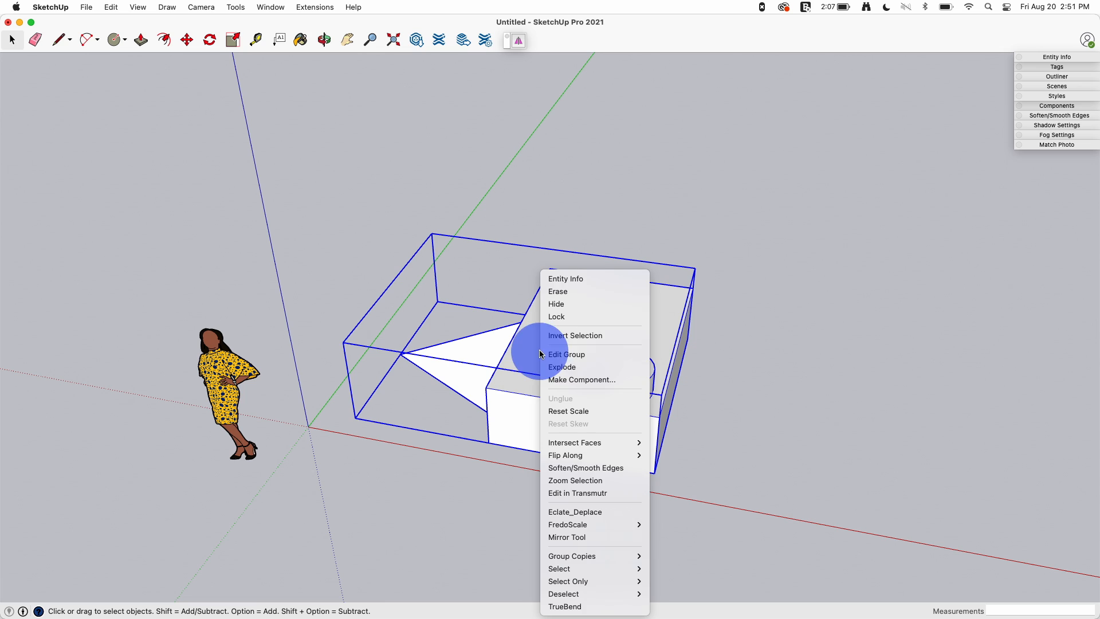
pyautogui.moveTo(565, 455)
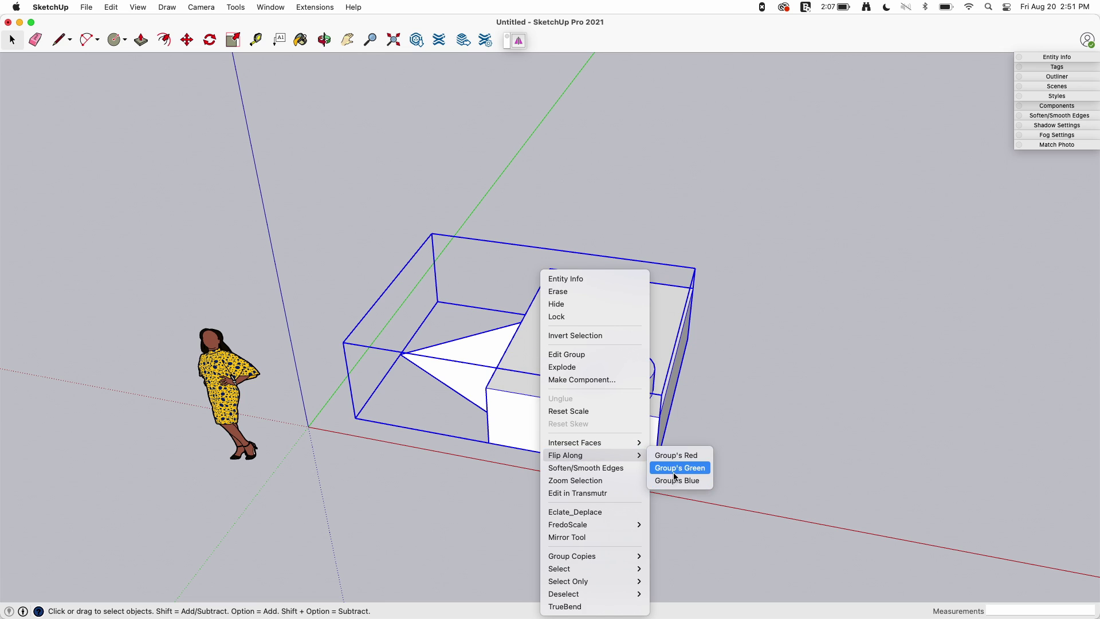
pyautogui.click(679, 468)
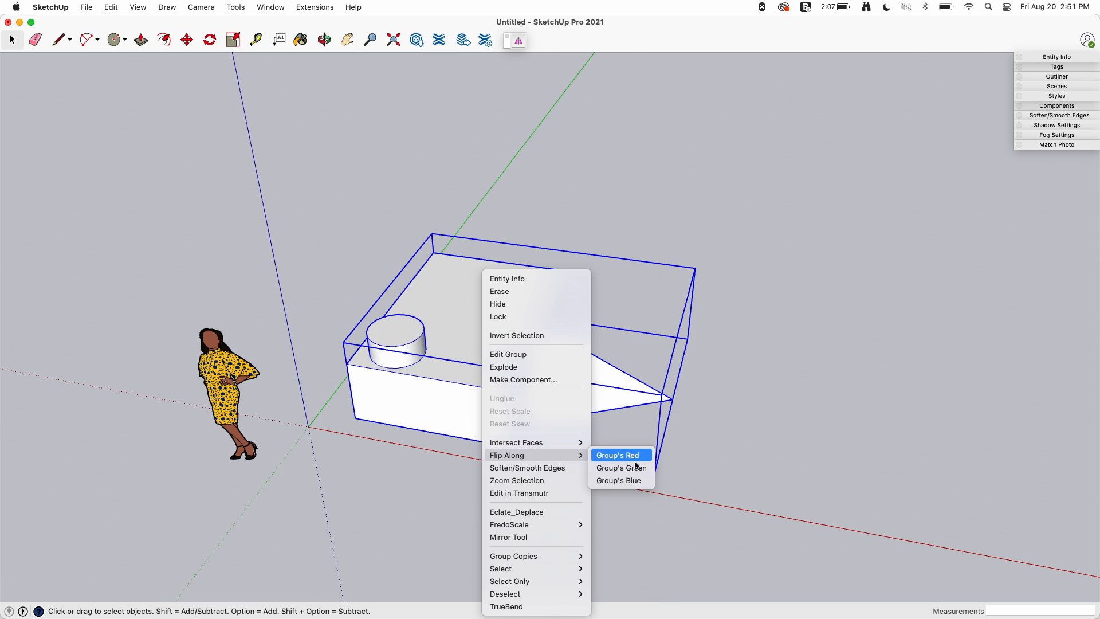
pyautogui.click(616, 455)
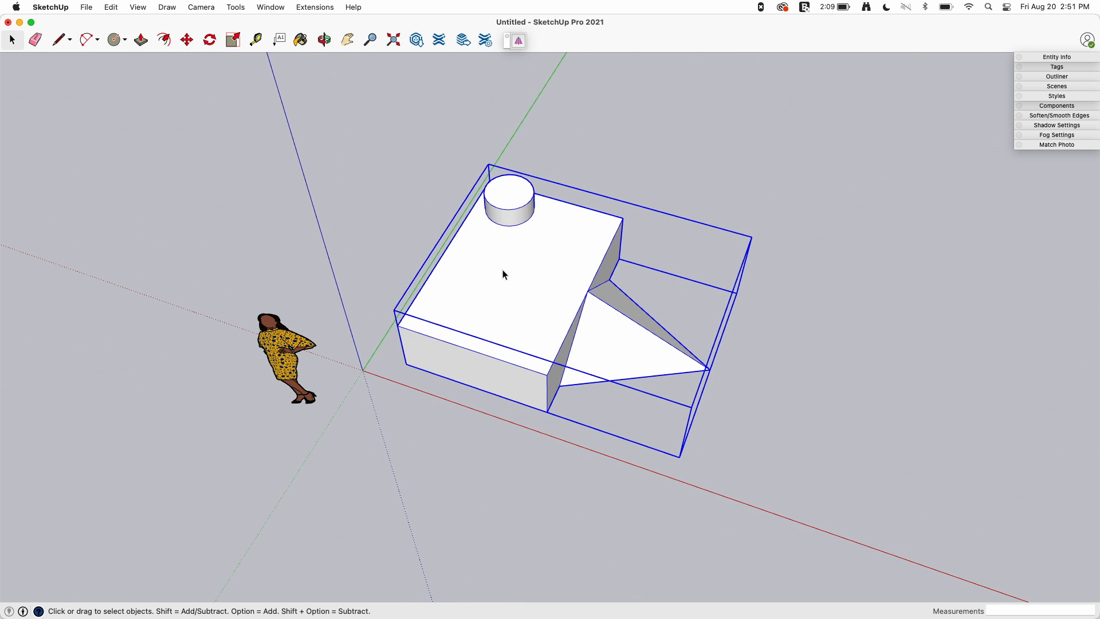
pyautogui.moveTo(549, 266)
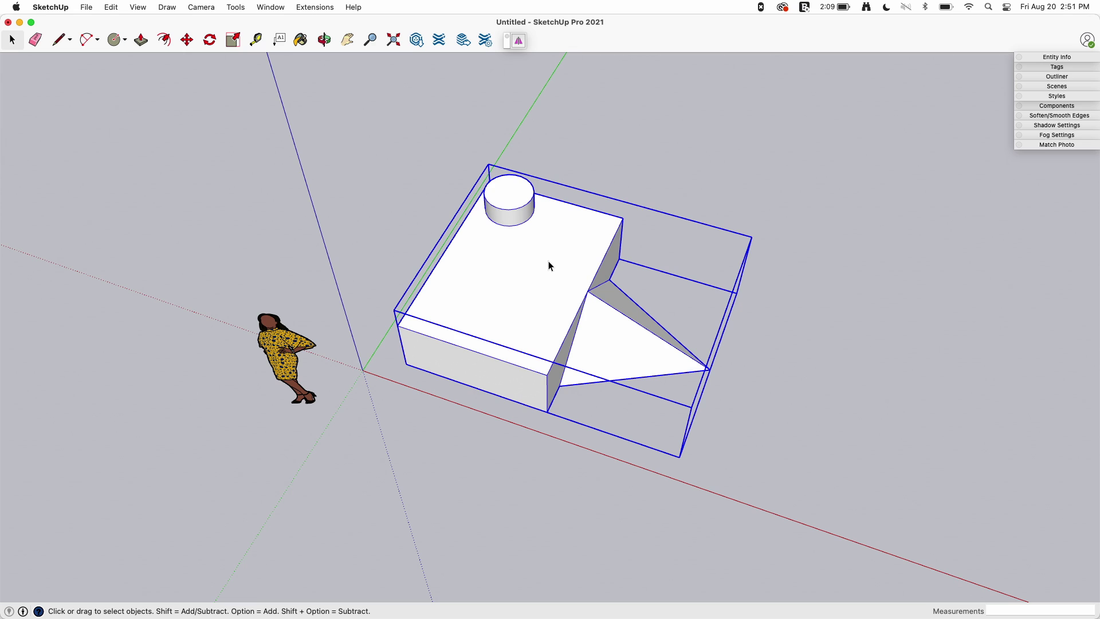
pyautogui.moveTo(543, 302)
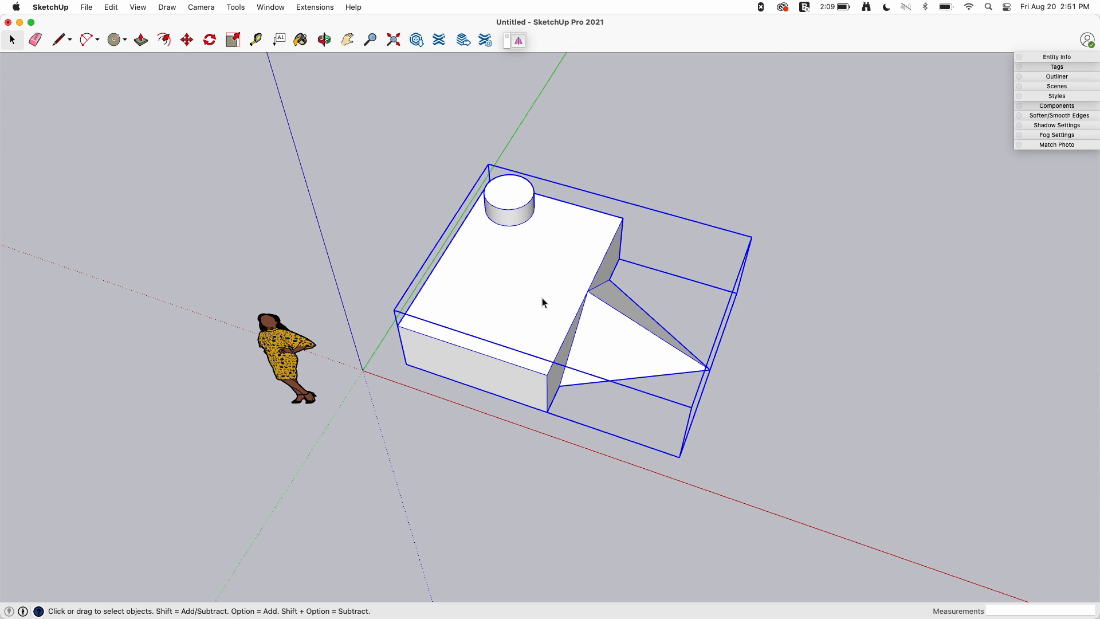
pyautogui.moveTo(537, 283)
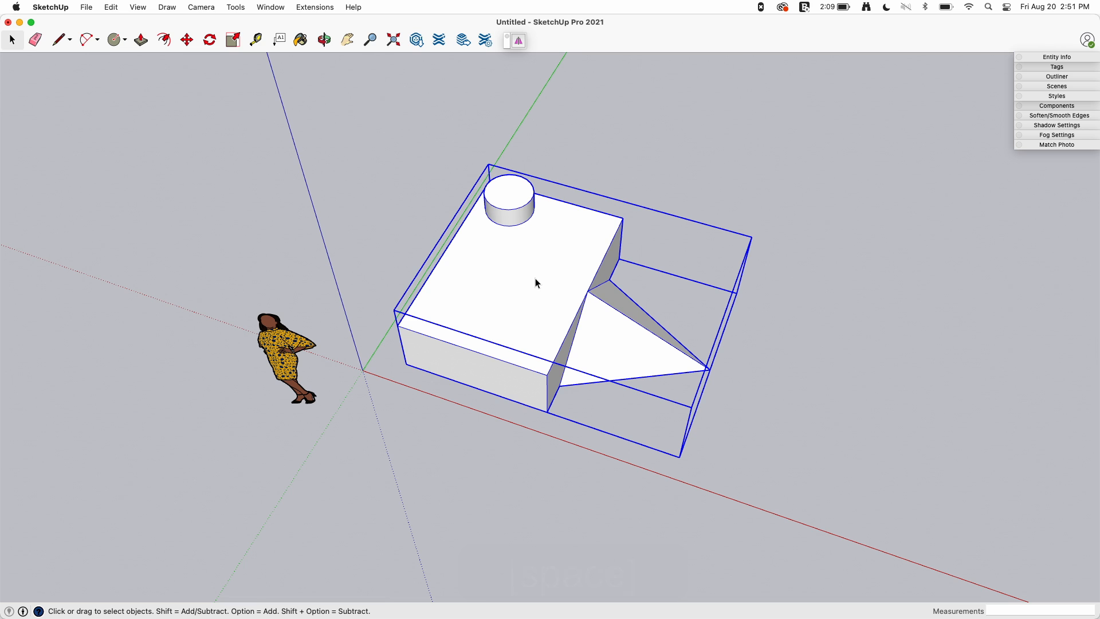
# - Flip the group along Group's Green so the wedge faces forward and the cylinder sits at the rear
pyautogui.press('space')
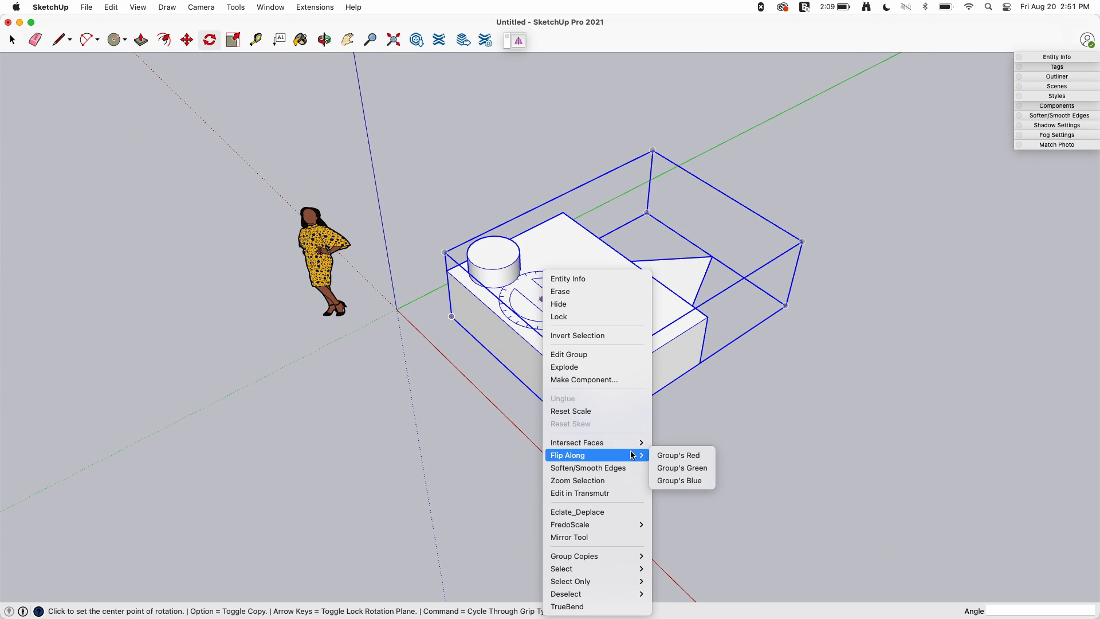
pyautogui.click(678, 480)
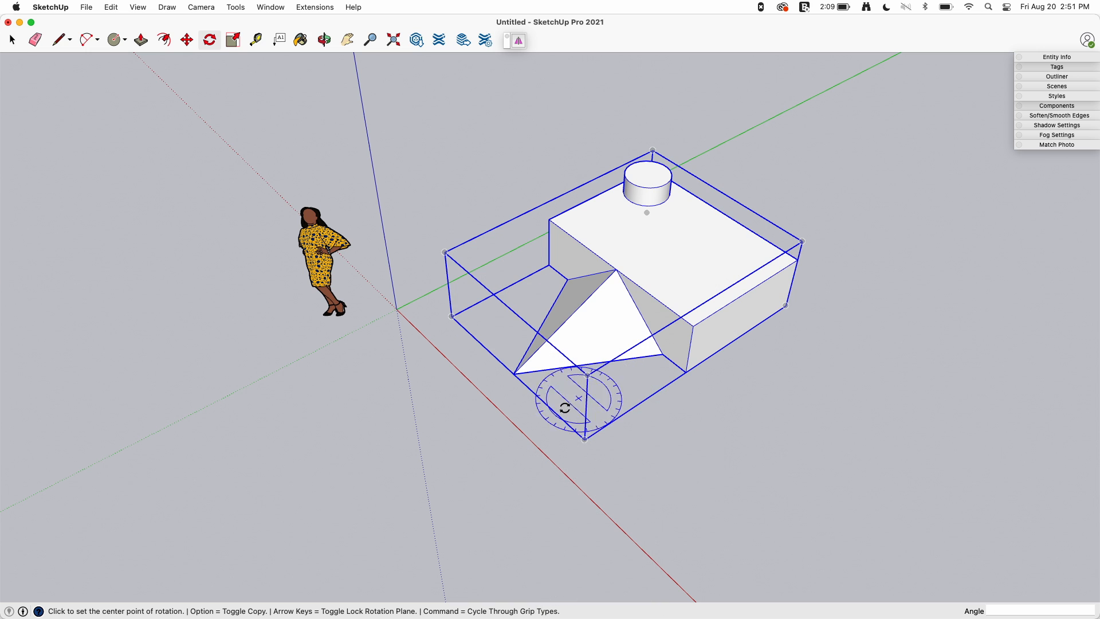
pyautogui.moveTo(691, 302)
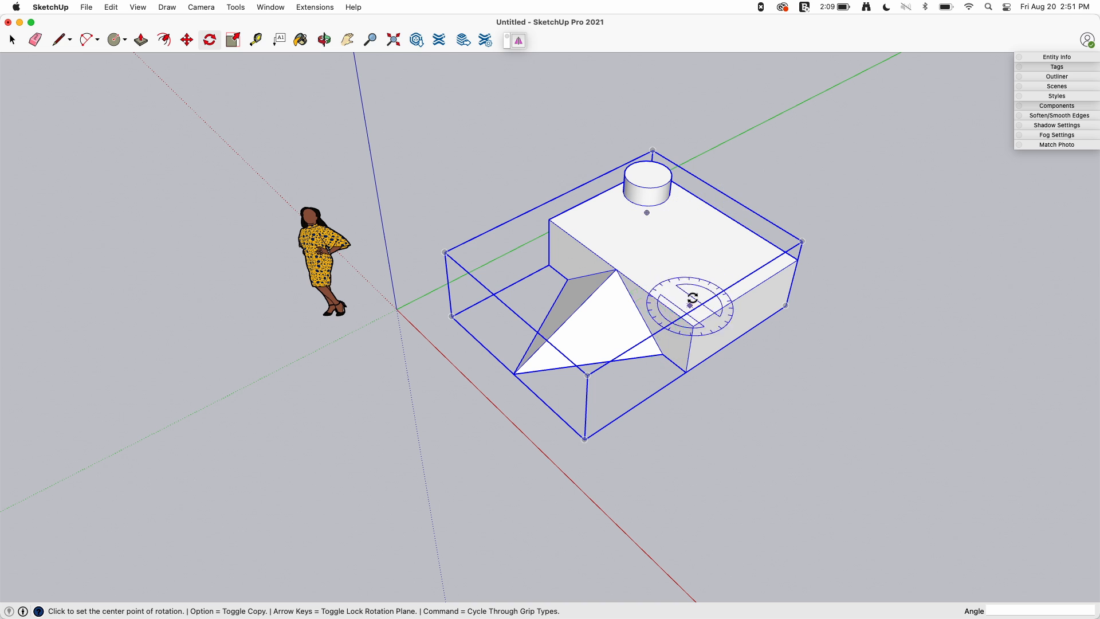
pyautogui.moveTo(383, 317)
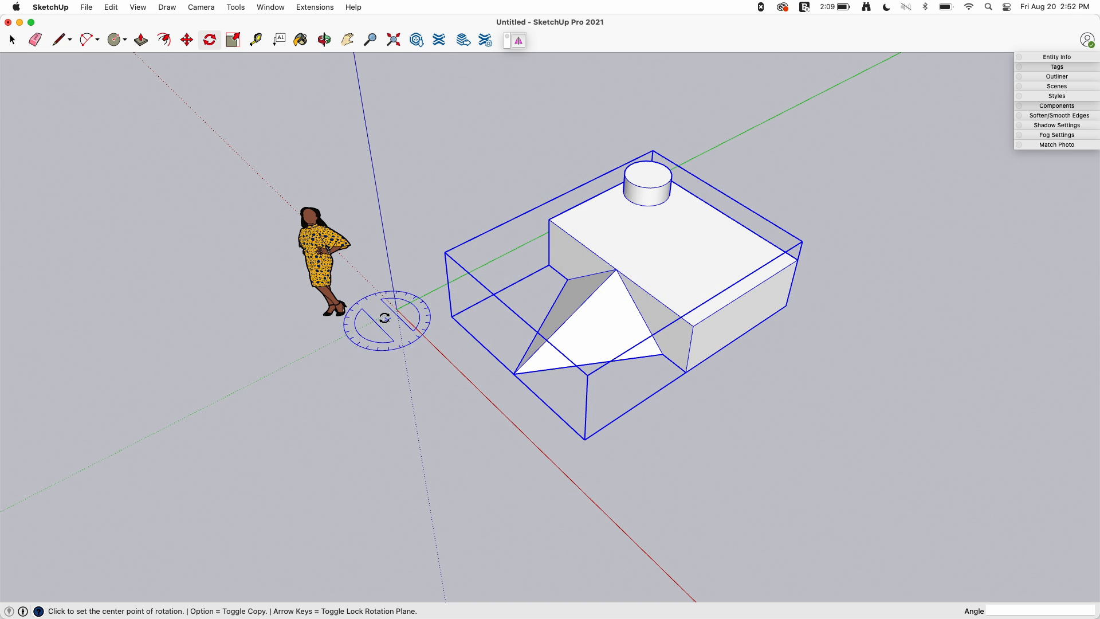
pyautogui.moveTo(436, 337)
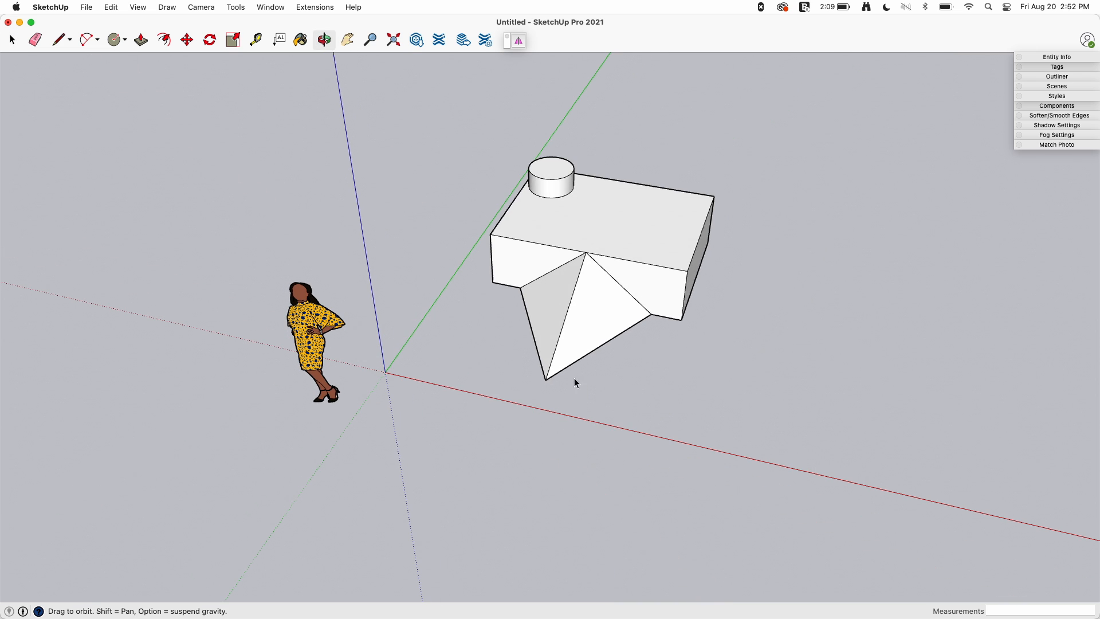
# - Flip the group along Group's Red so the cylinder sits at the near corner
pyautogui.click(12, 39)
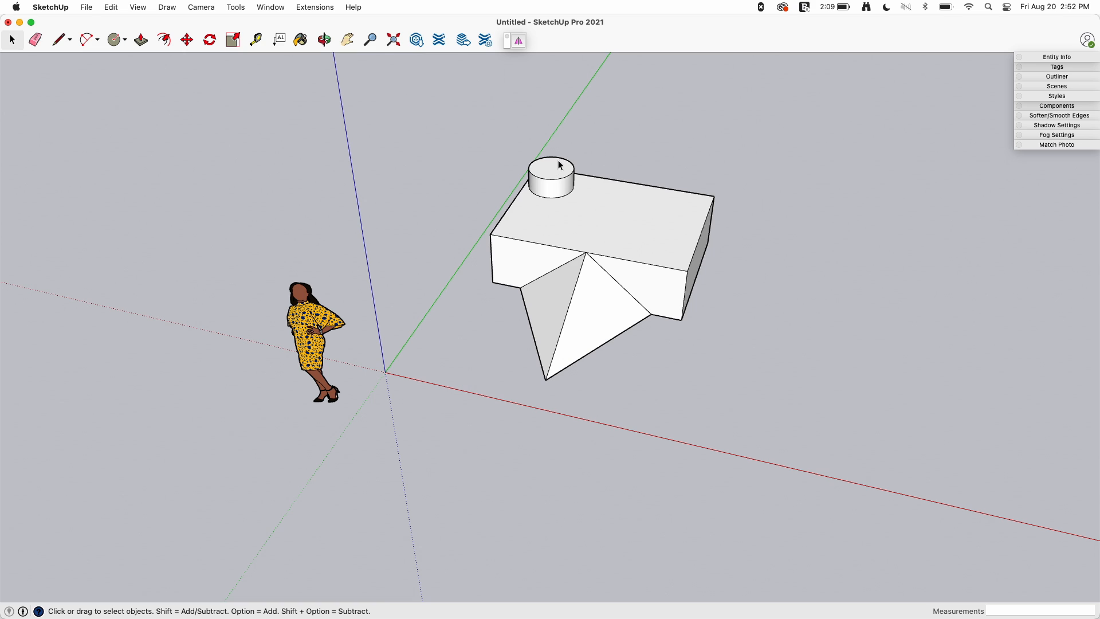
pyautogui.moveTo(579, 436)
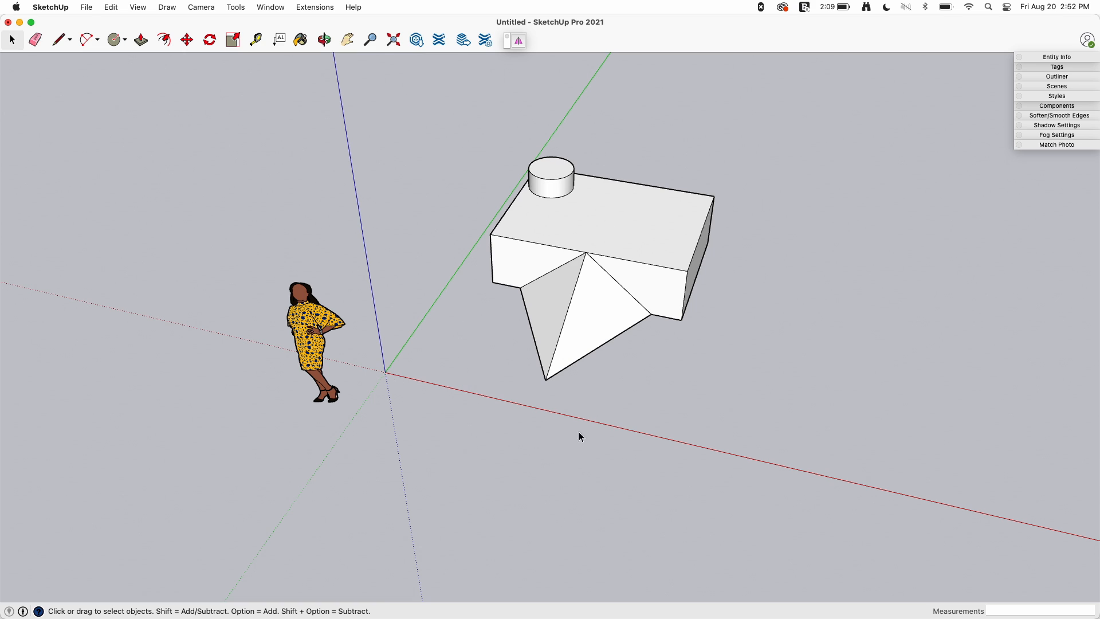
pyautogui.moveTo(417, 393)
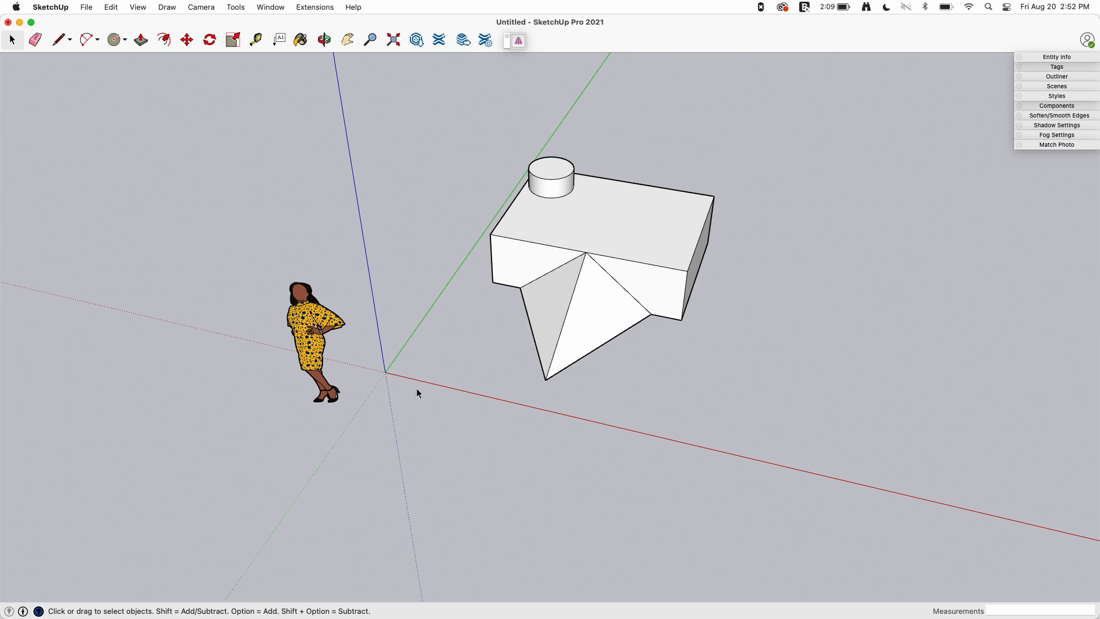
pyautogui.moveTo(422, 386)
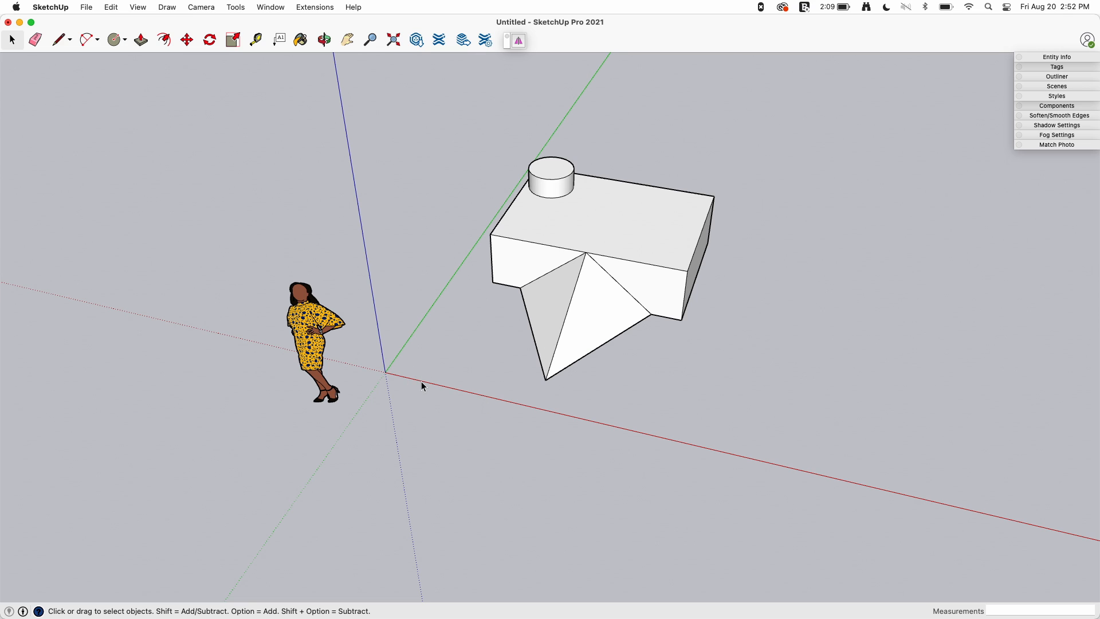
pyautogui.moveTo(405, 380)
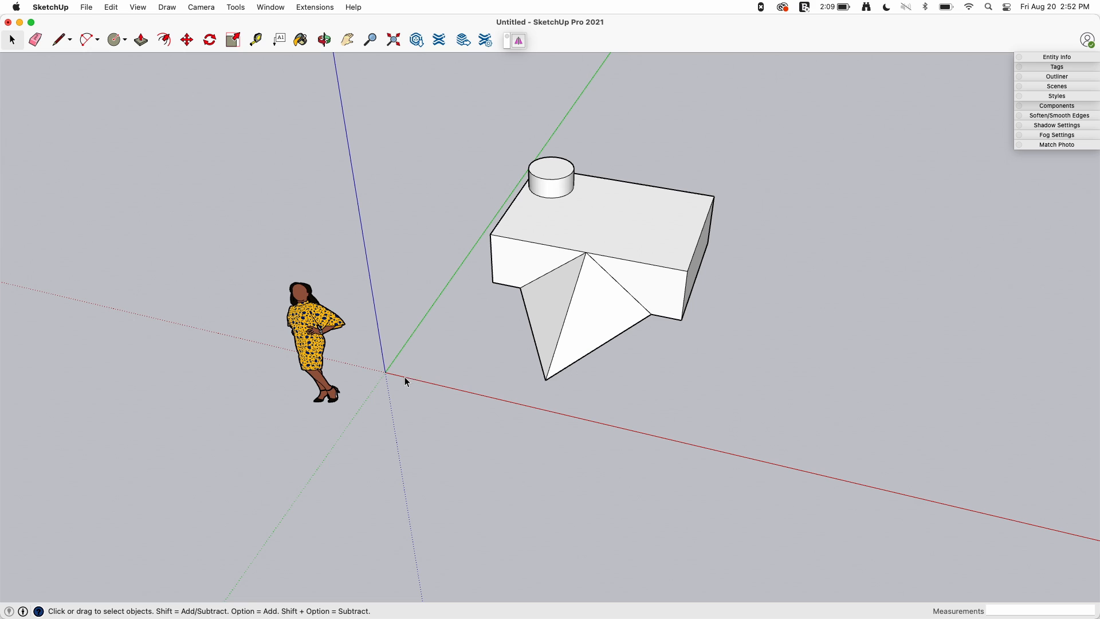
pyautogui.moveTo(927, 503)
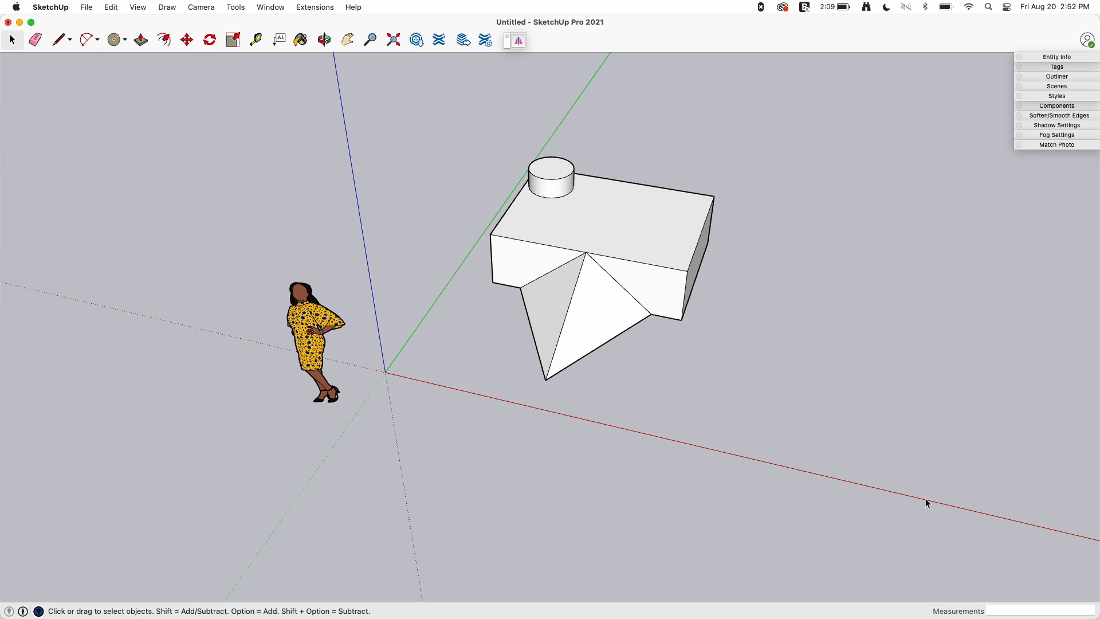
pyautogui.moveTo(517, 416)
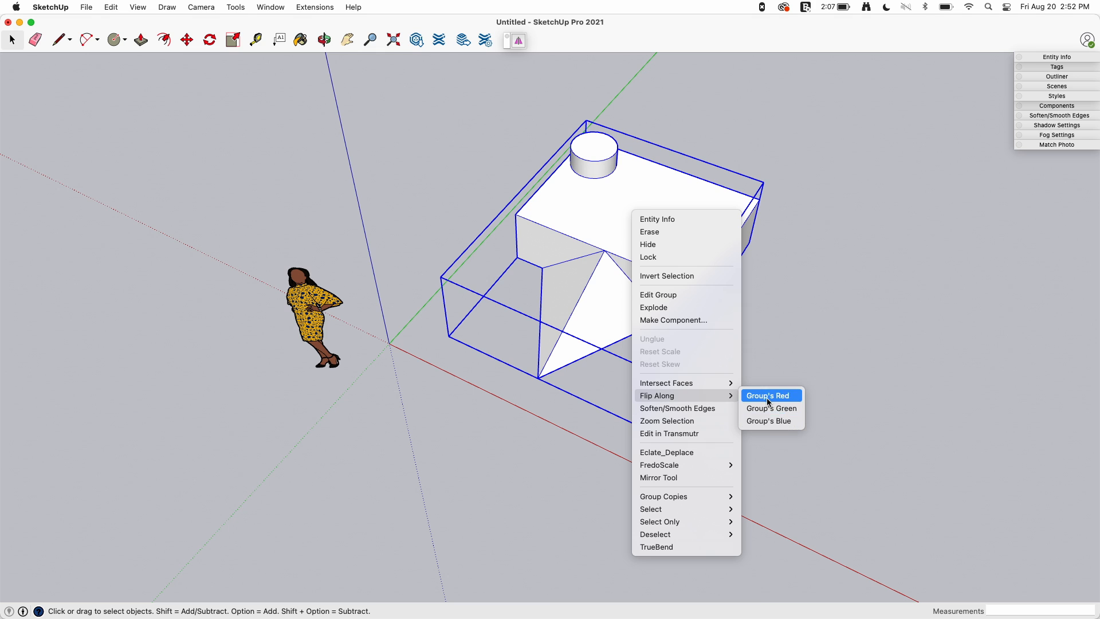
pyautogui.click(769, 395)
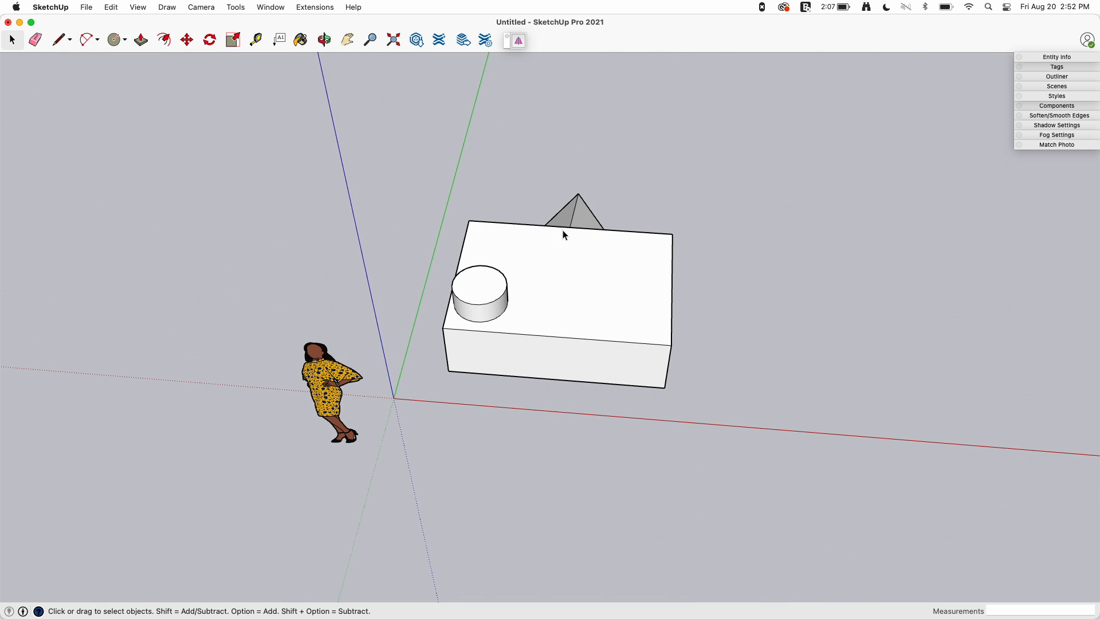
pyautogui.moveTo(582, 295)
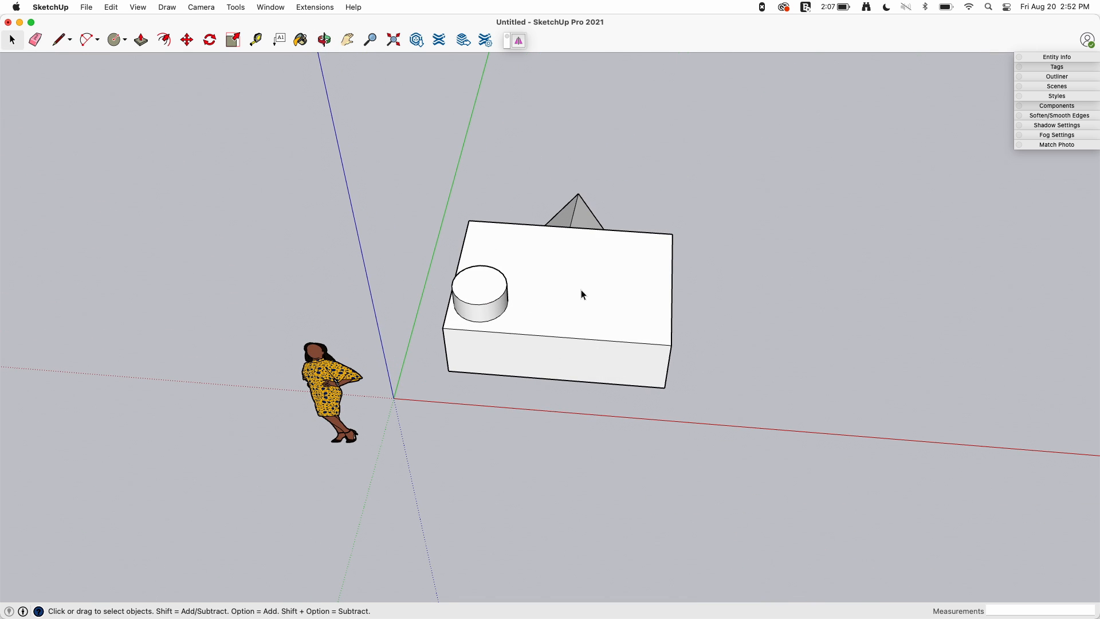
pyautogui.moveTo(640, 318)
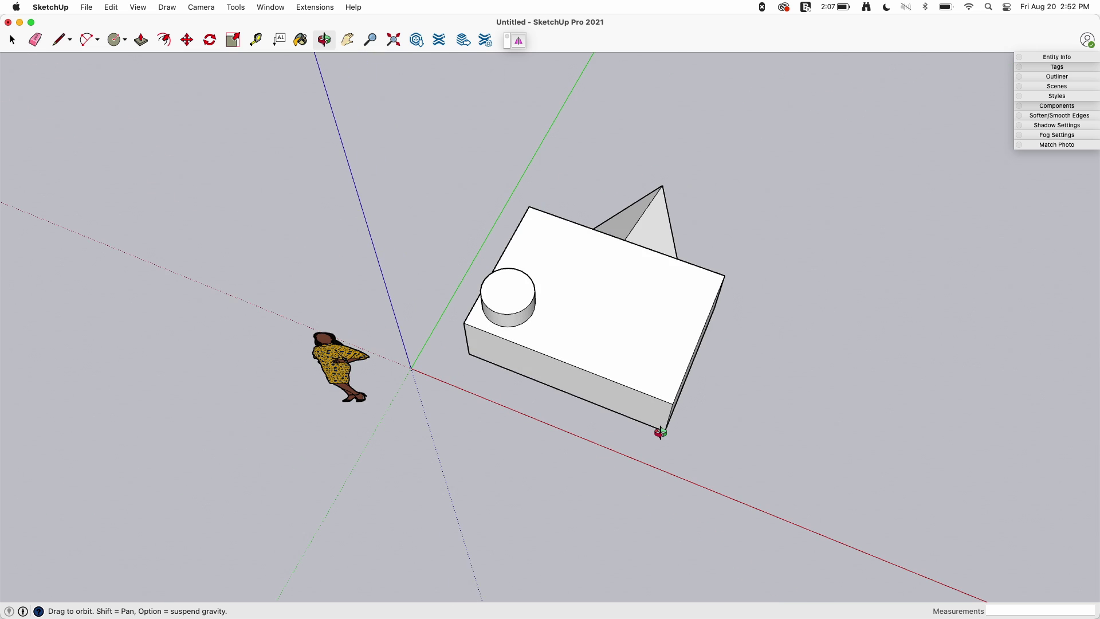
# - Explode the selected group into loose geometry
pyautogui.click(11, 39)
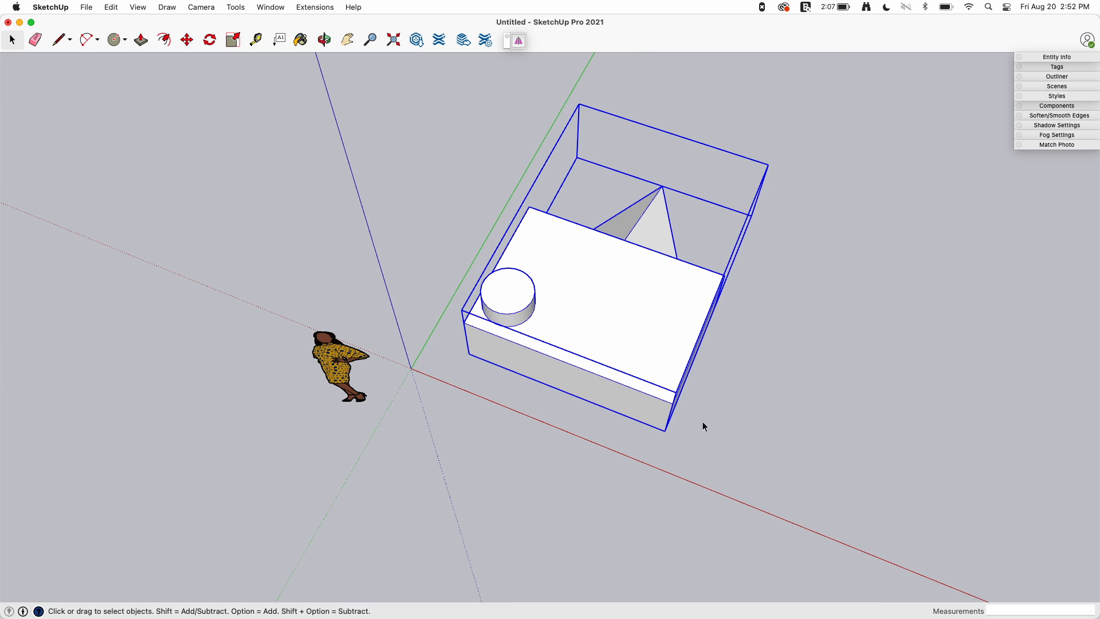
pyautogui.moveTo(664, 330)
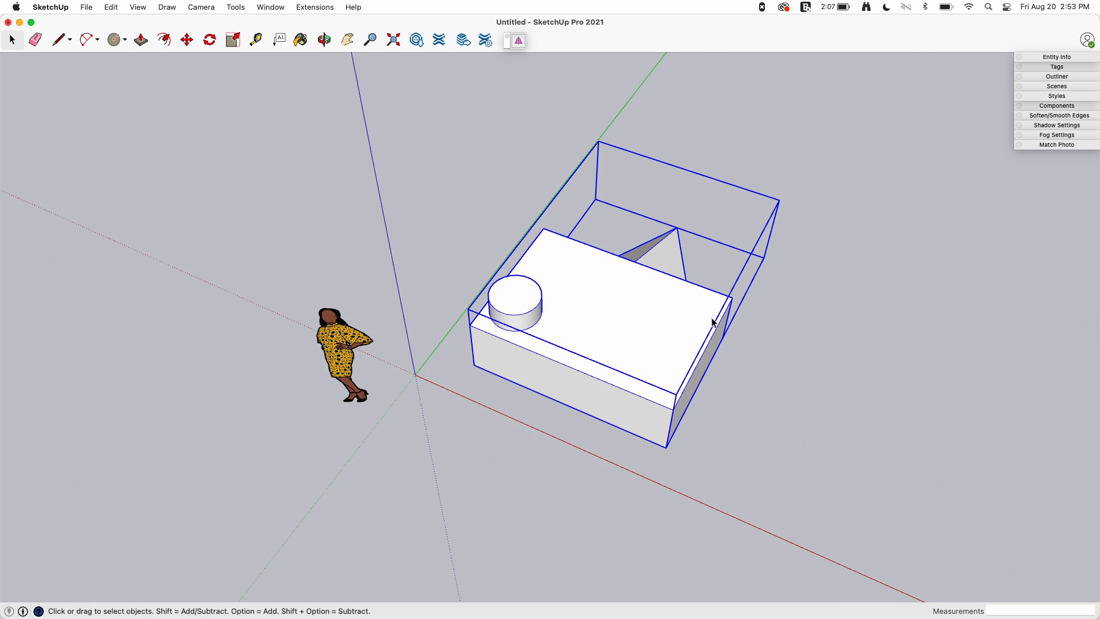
pyautogui.moveTo(487, 314)
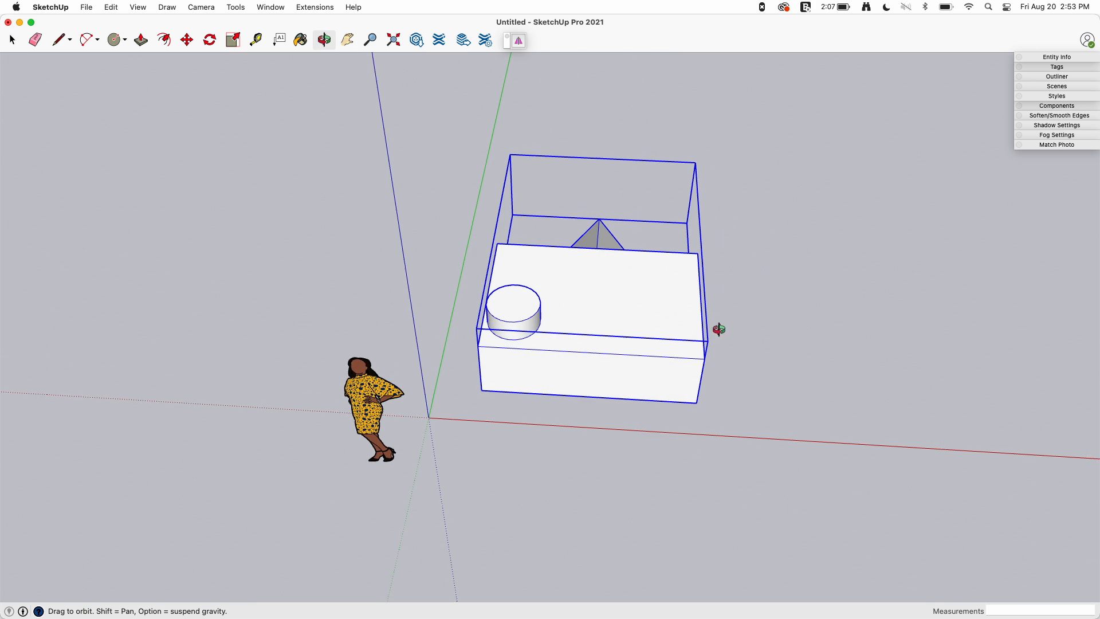
pyautogui.press('s')
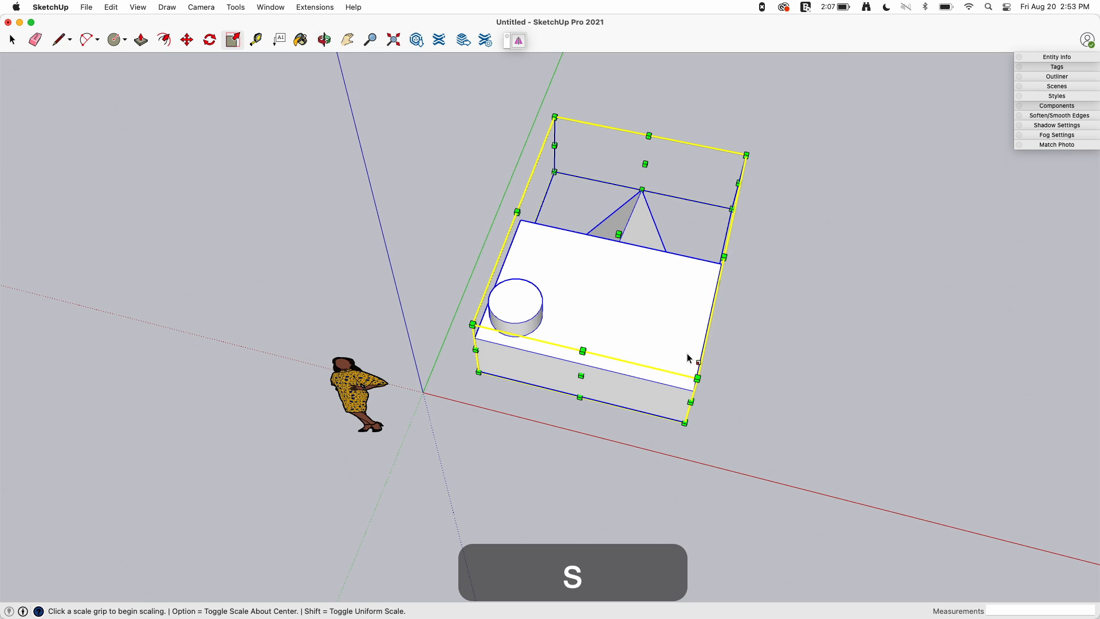
pyautogui.rightClick(688, 357)
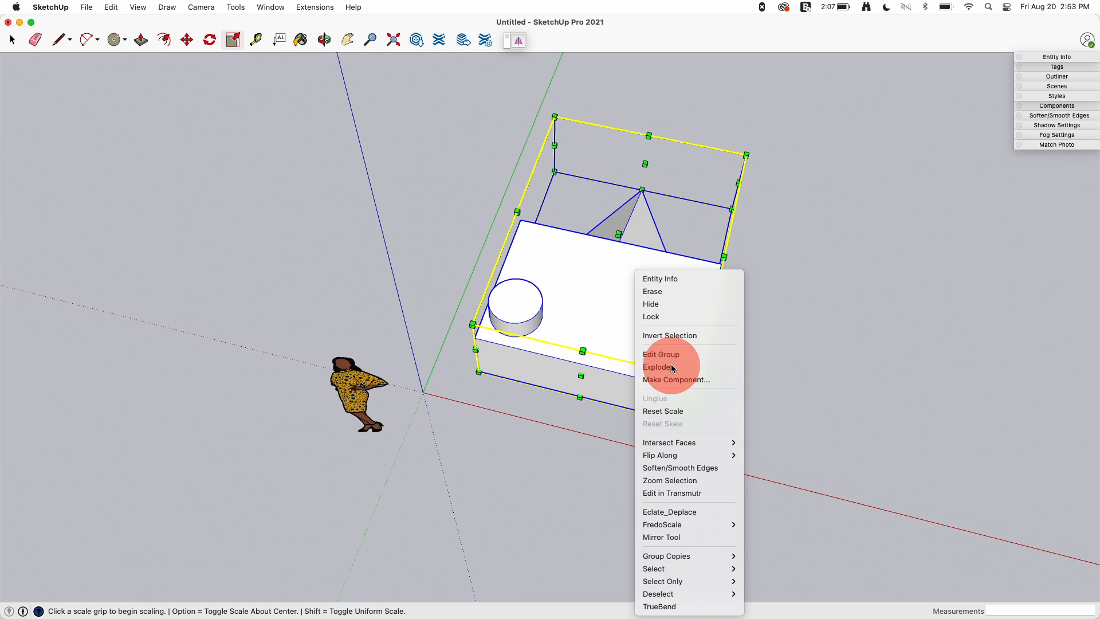
pyautogui.click(658, 366)
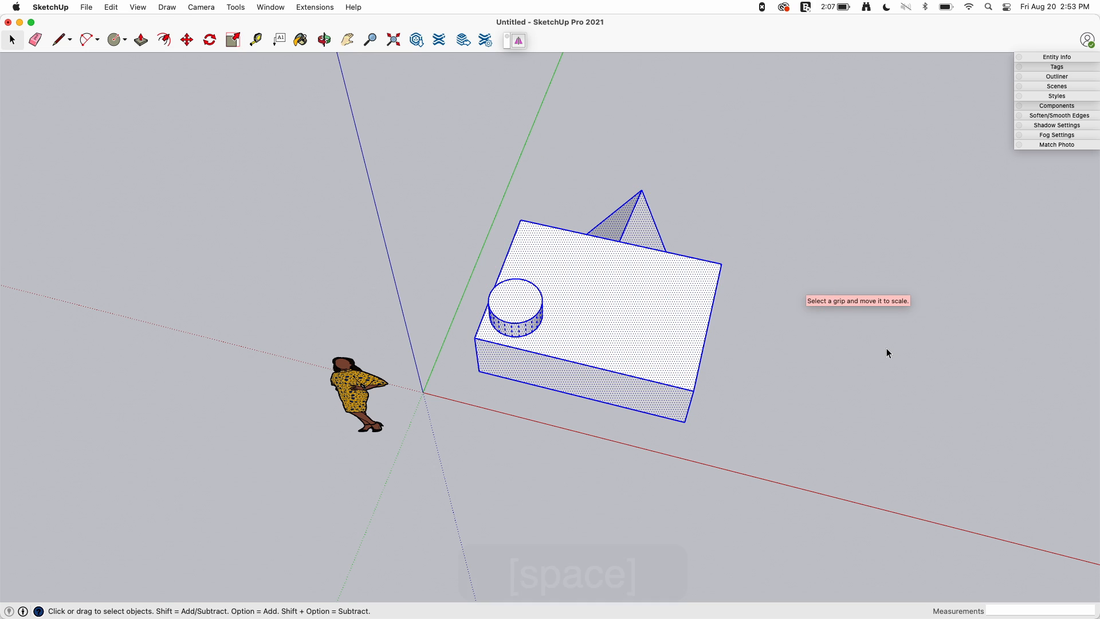
# - Rotate the loose geometry to a diagonal angle on the ground
pyautogui.press('space')
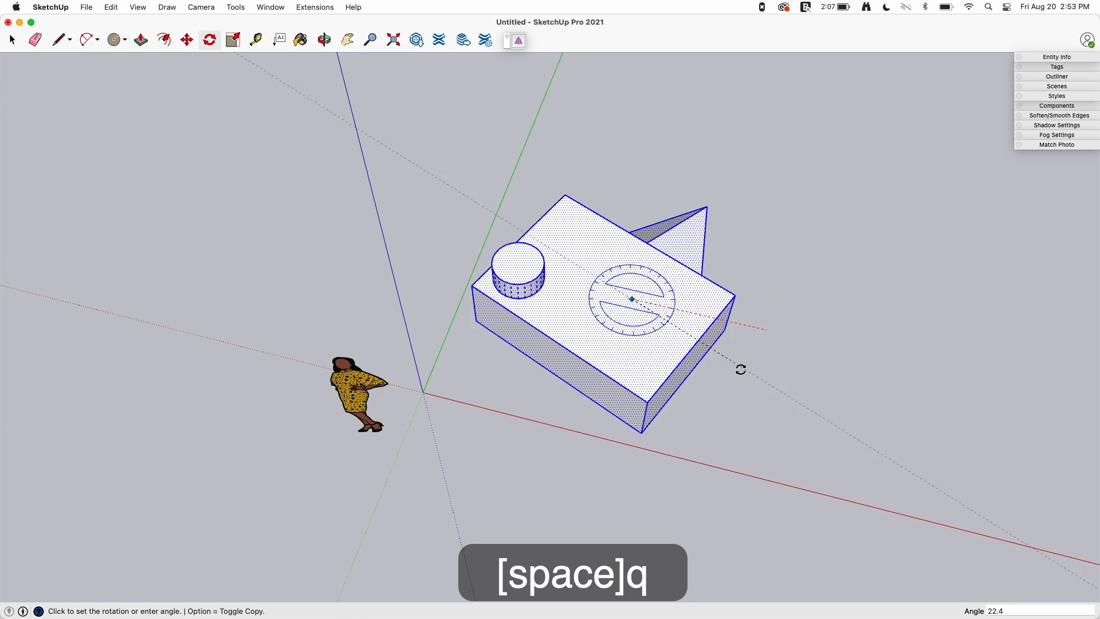
pyautogui.press('space')
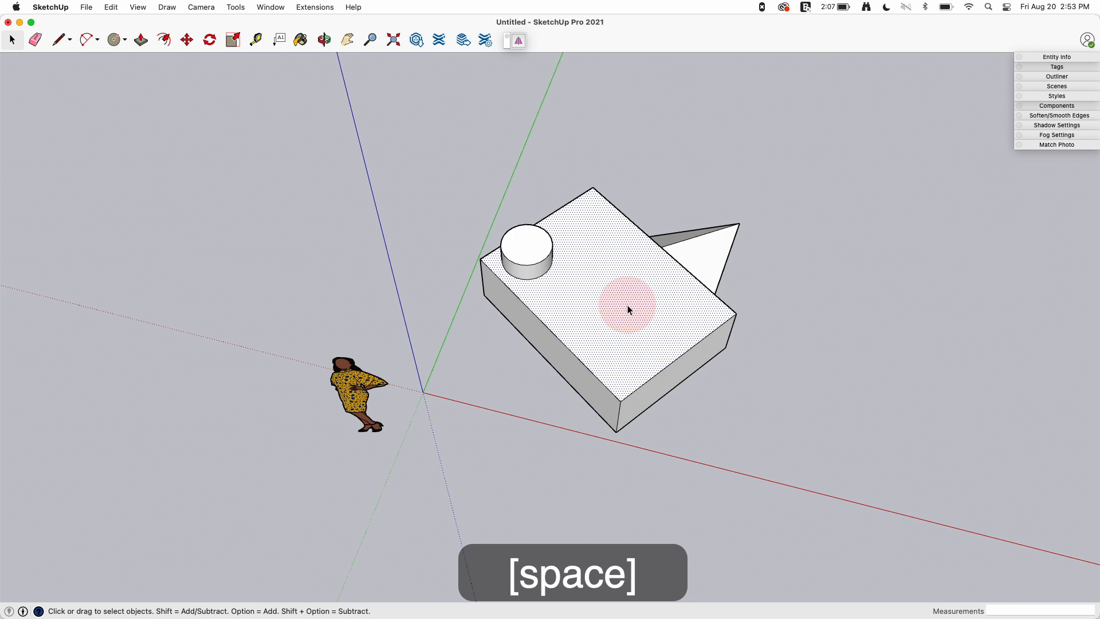
pyautogui.rightClick(628, 308)
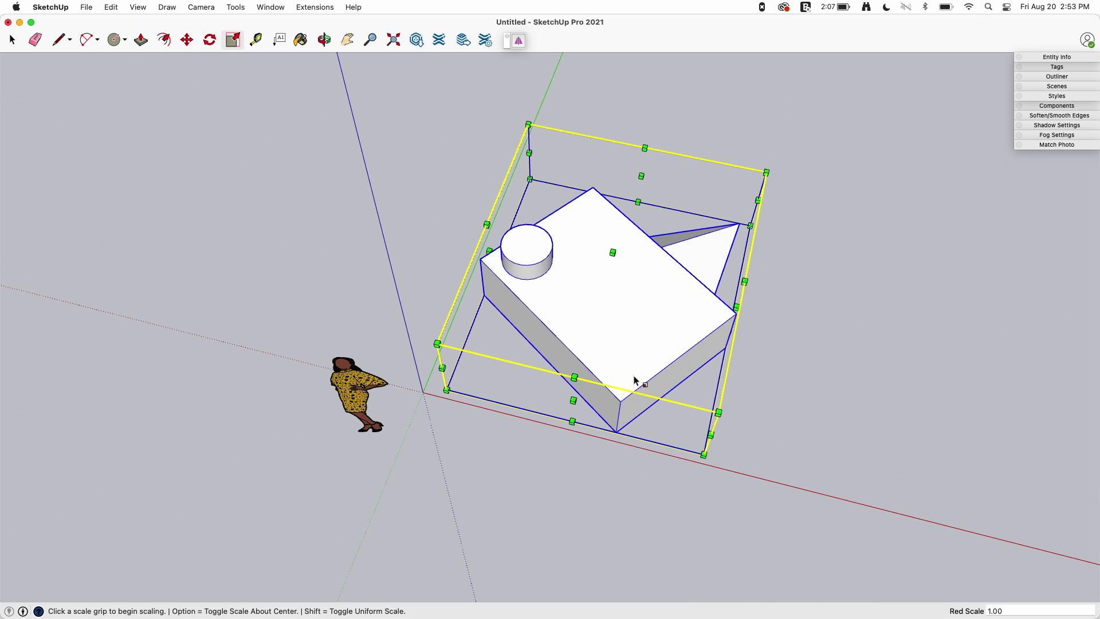
pyautogui.moveTo(677, 390)
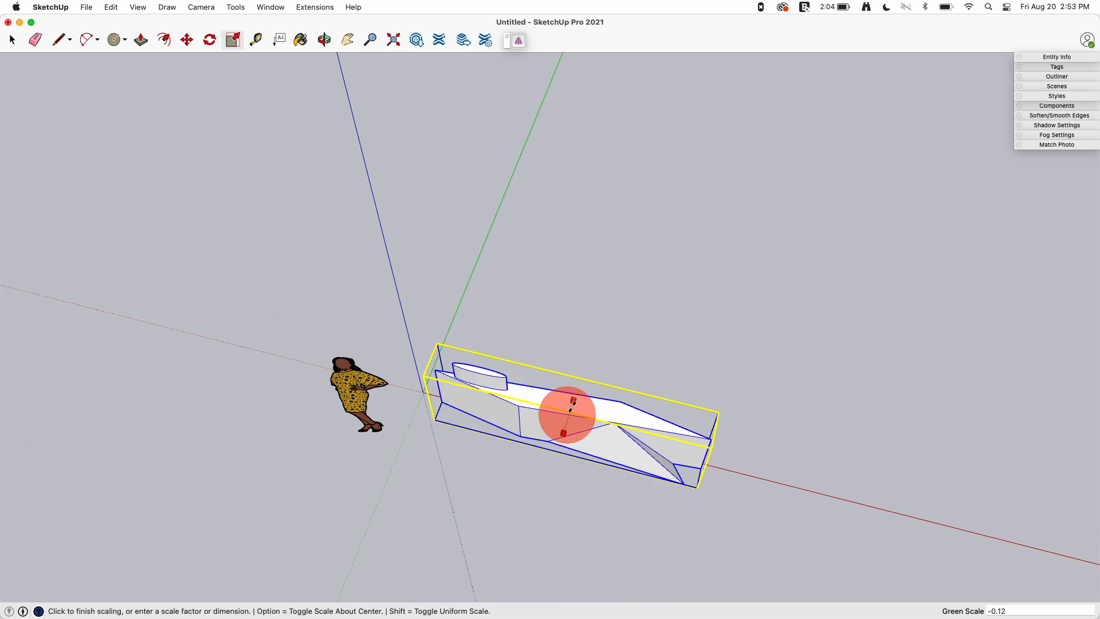
# - Regroup the rotated box and wedge, abandoning a trial scale so the size stays unchanged
pyautogui.click(567, 413)
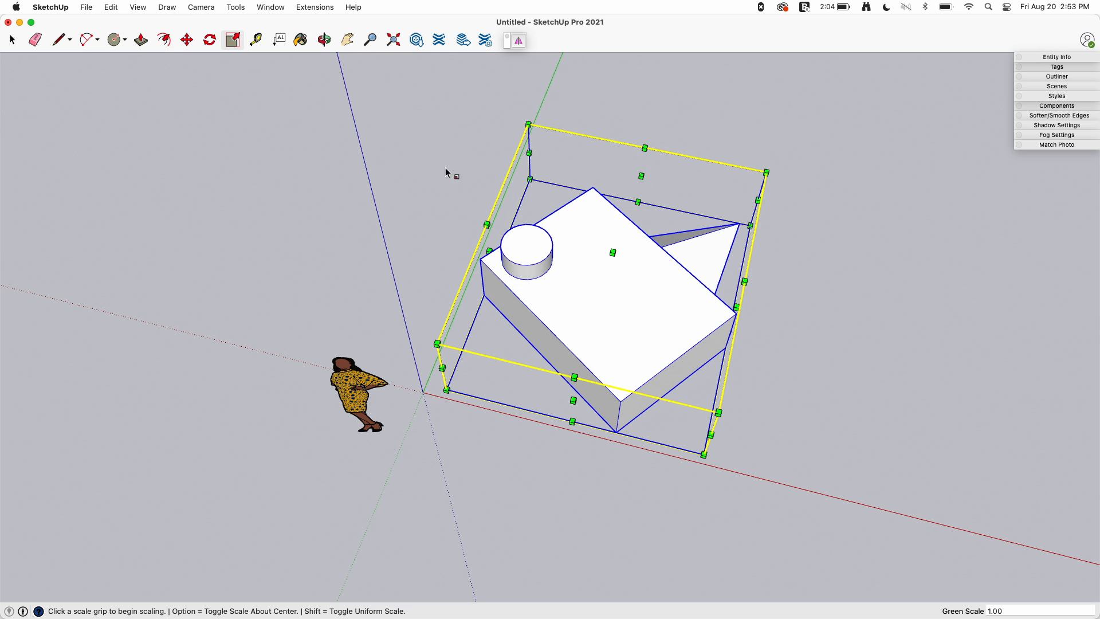
pyautogui.moveTo(581, 242)
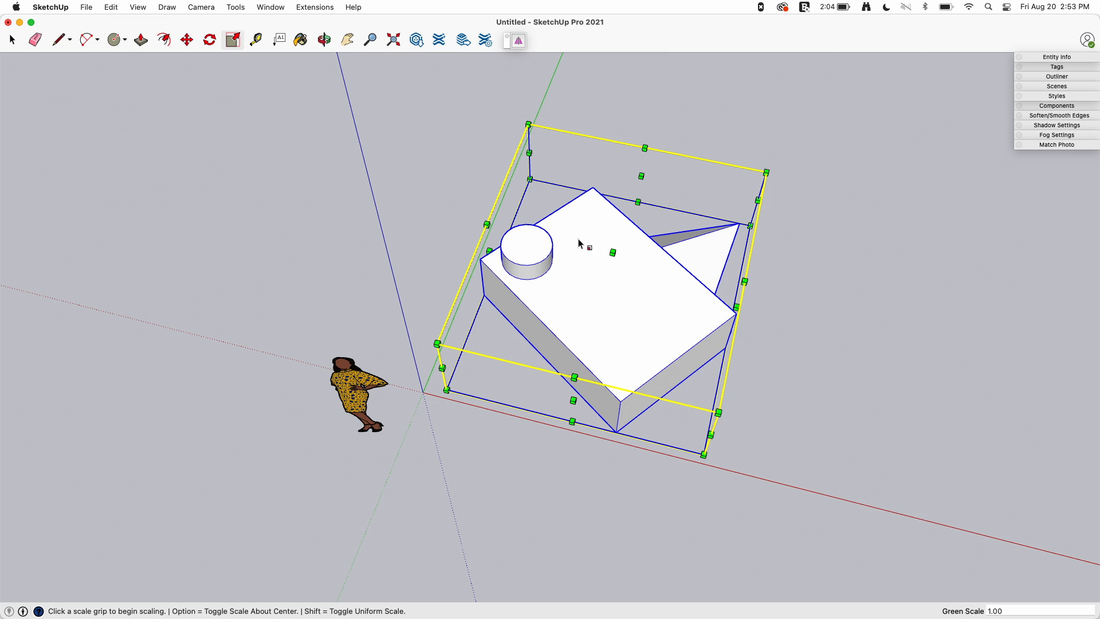
pyautogui.moveTo(628, 345)
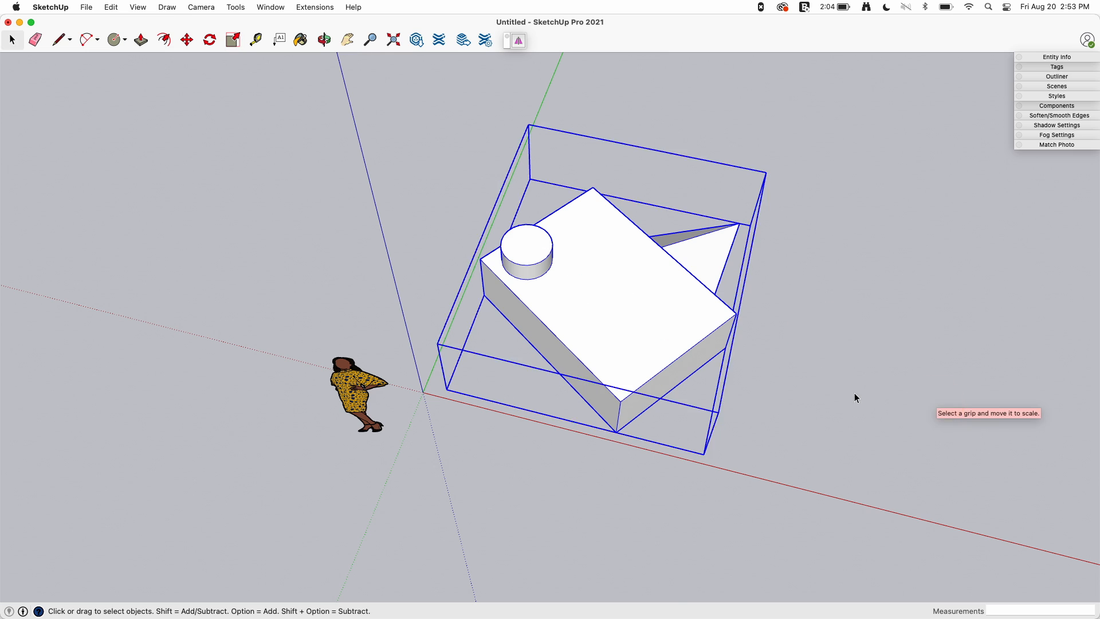
pyautogui.press('space')
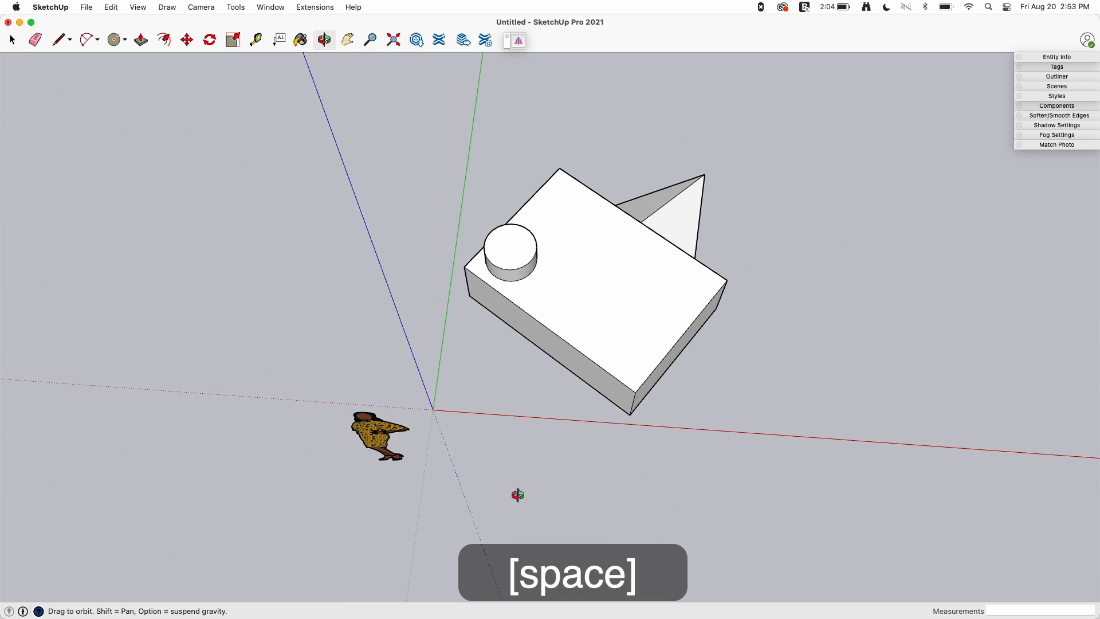
pyautogui.press('space')
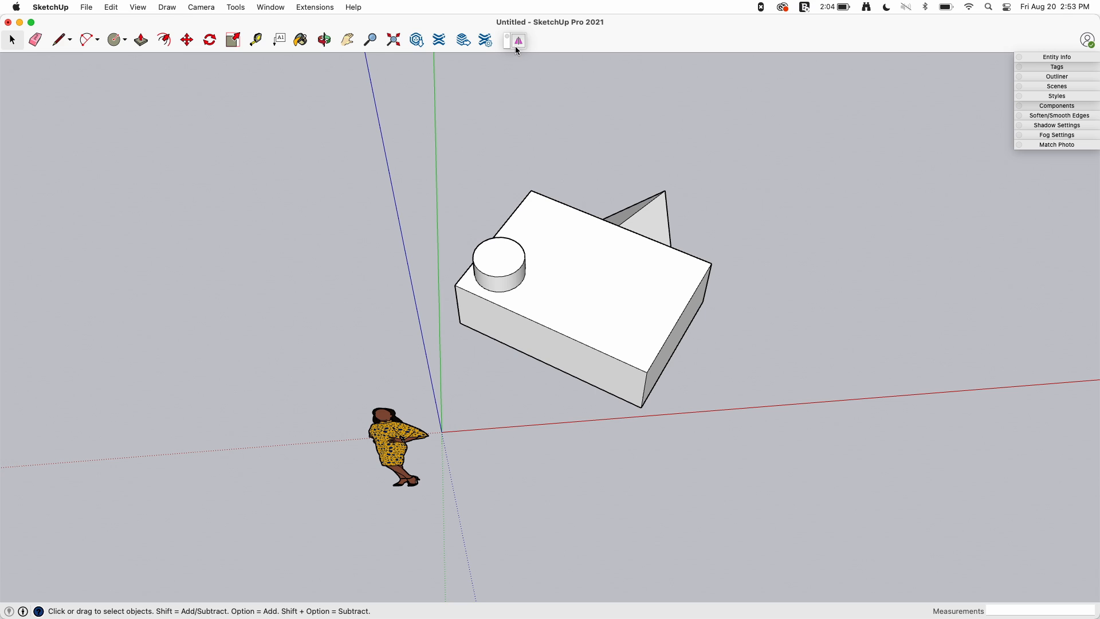
pyautogui.moveTo(518, 45)
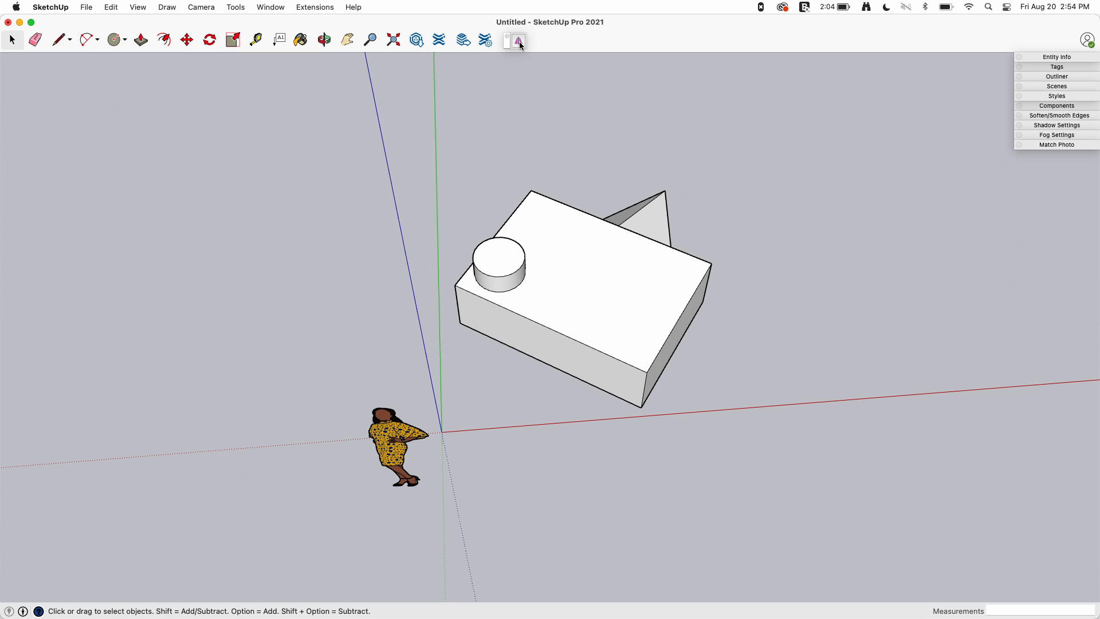
pyautogui.click(547, 227)
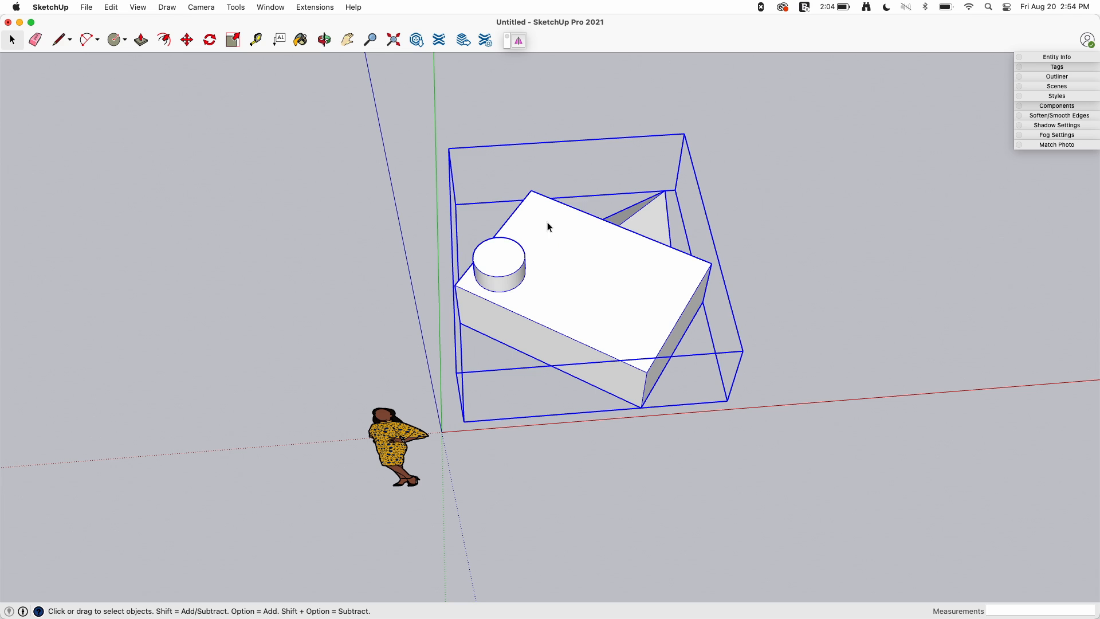
pyautogui.moveTo(626, 264)
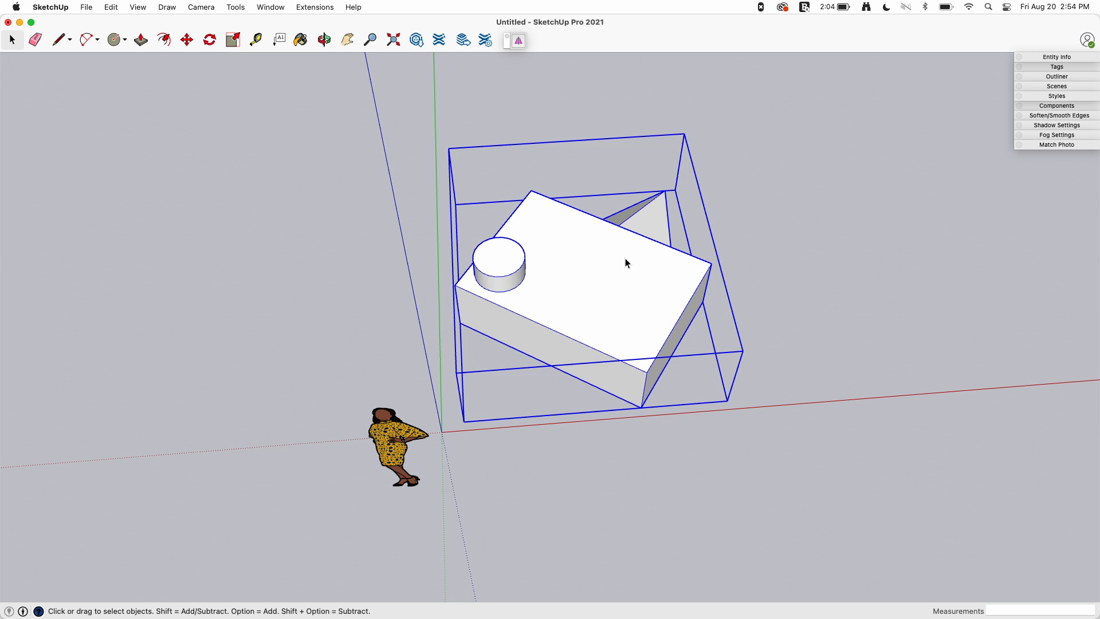
pyautogui.click(518, 39)
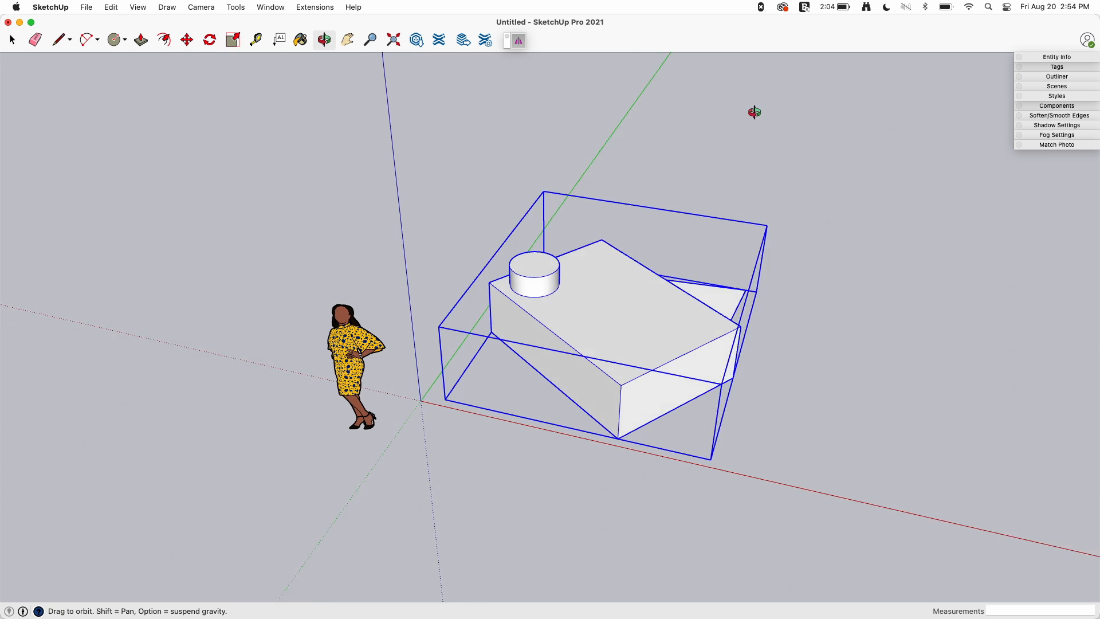
pyautogui.click(518, 40)
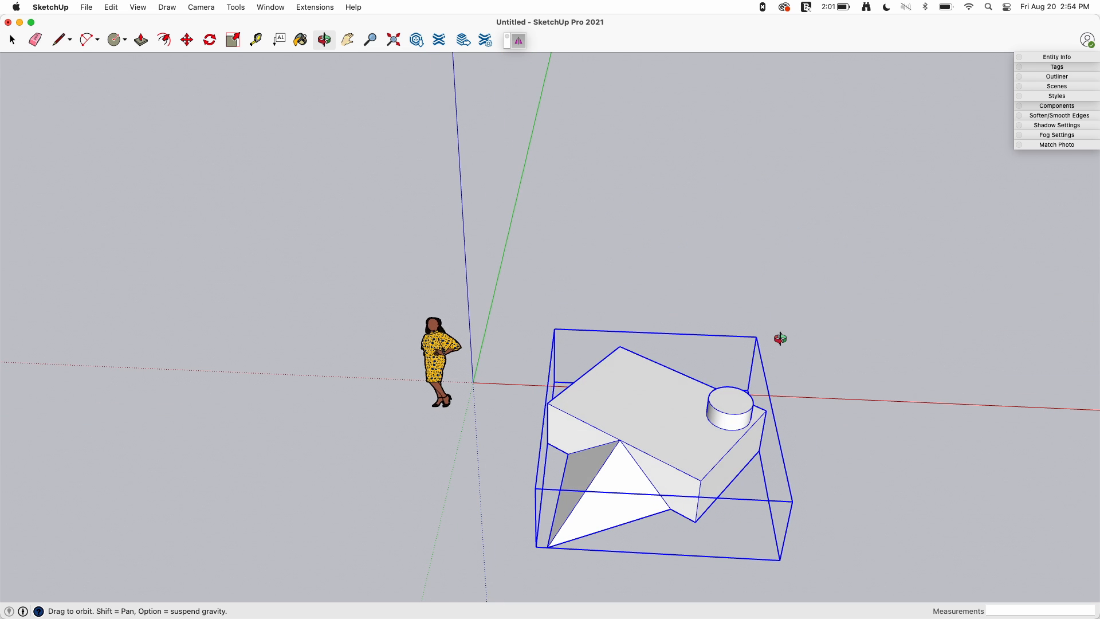
# - Start the Mirror extension to copy the group into four pieces around the central cylinders
pyautogui.click(518, 40)
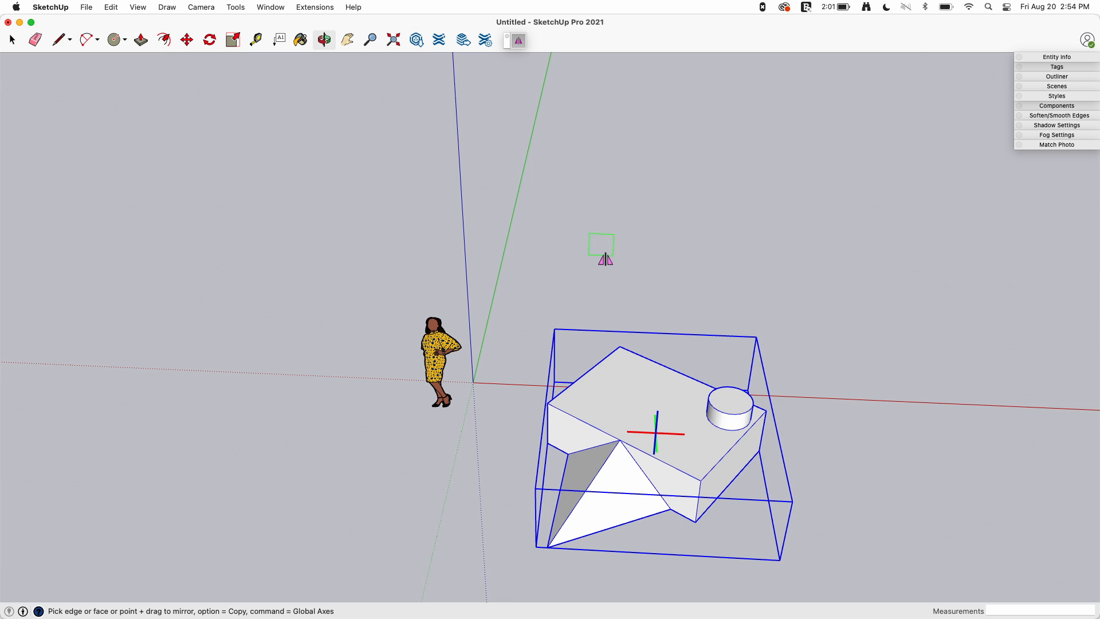
pyautogui.moveTo(512, 445)
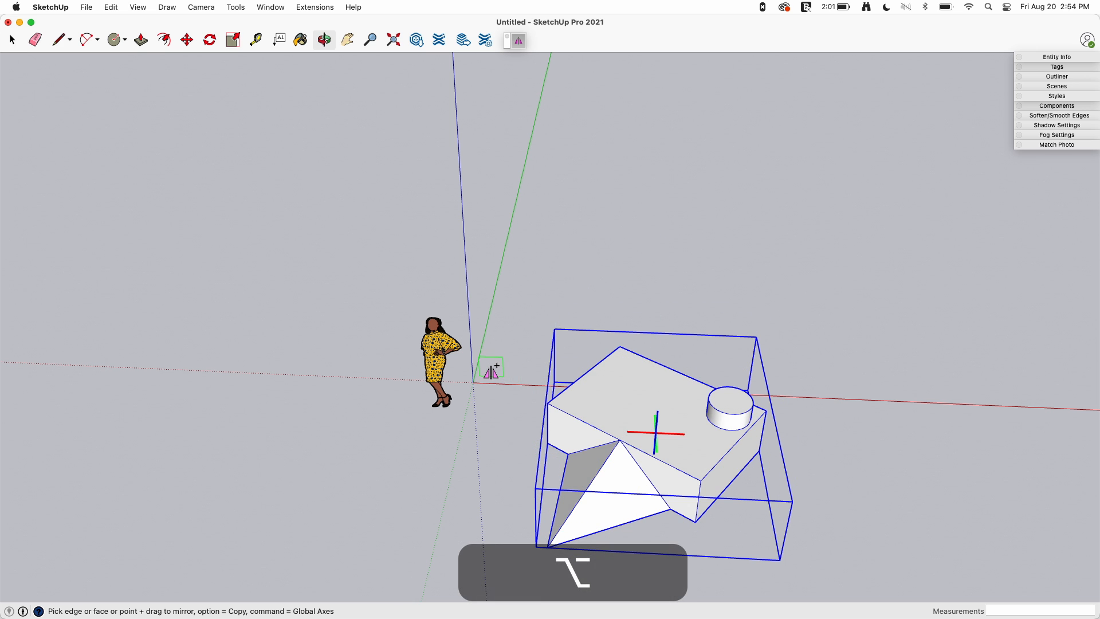
pyautogui.moveTo(751, 473)
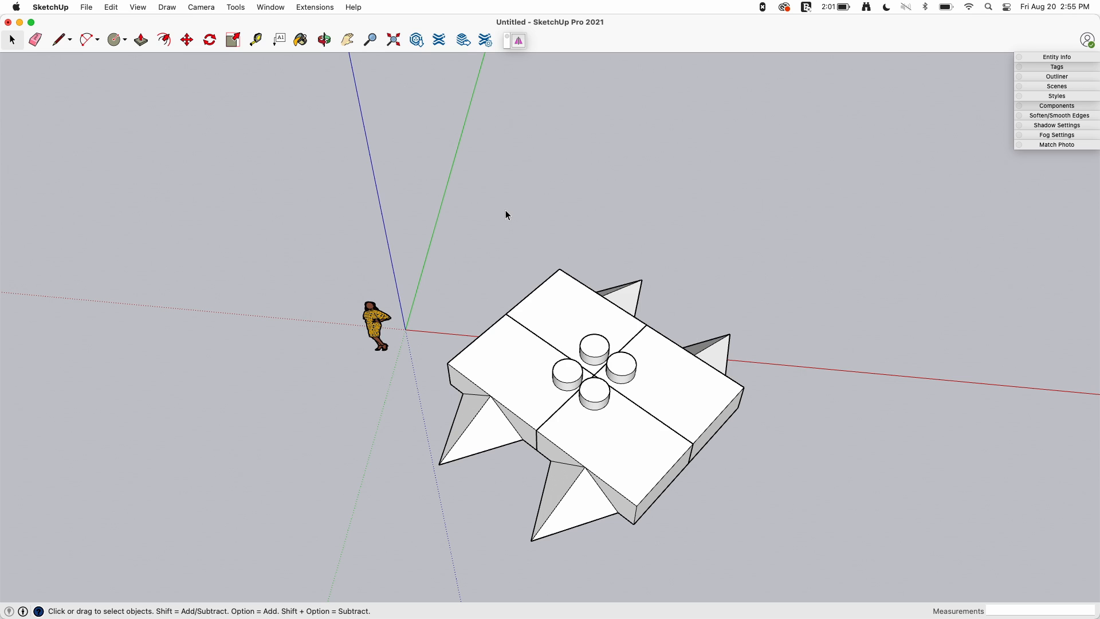
pyautogui.moveTo(523, 59)
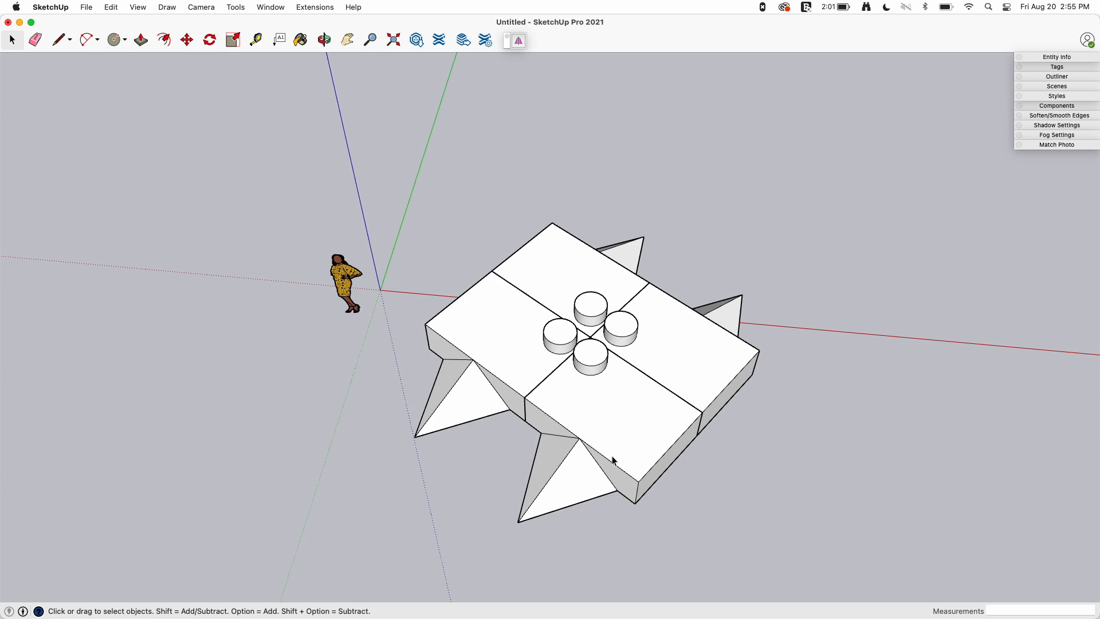
pyautogui.moveTo(784, 380)
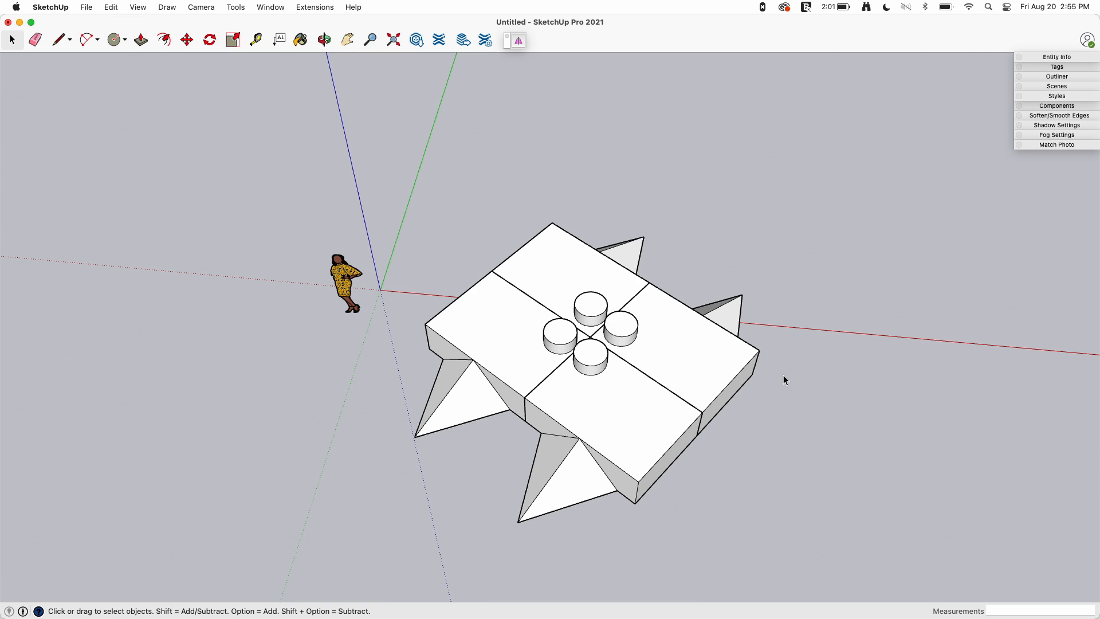
pyautogui.moveTo(463, 398)
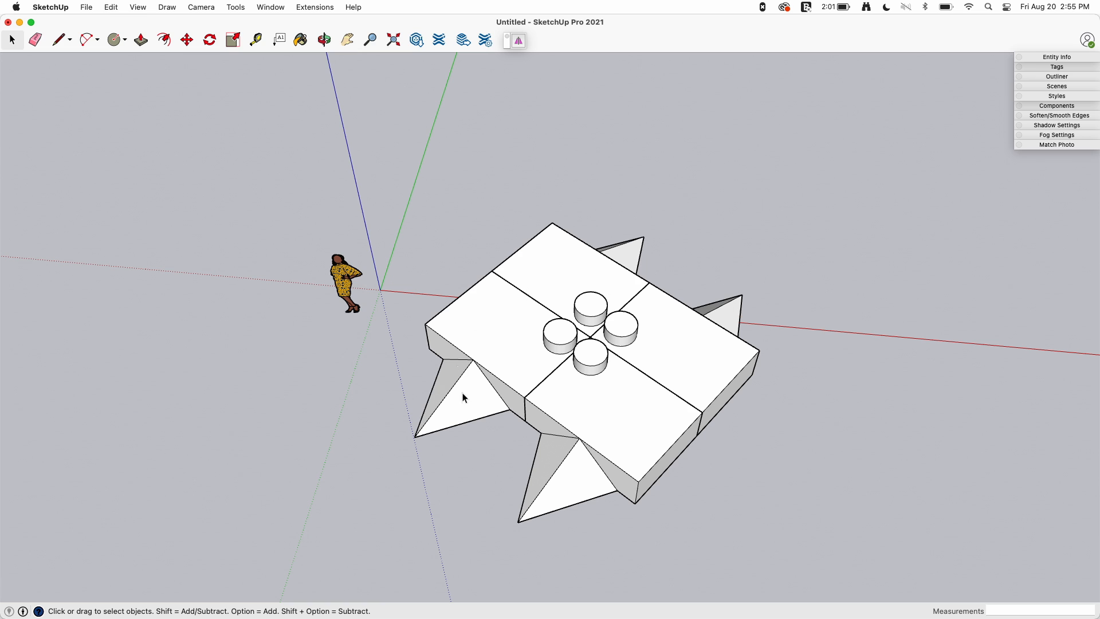
pyautogui.moveTo(794, 467)
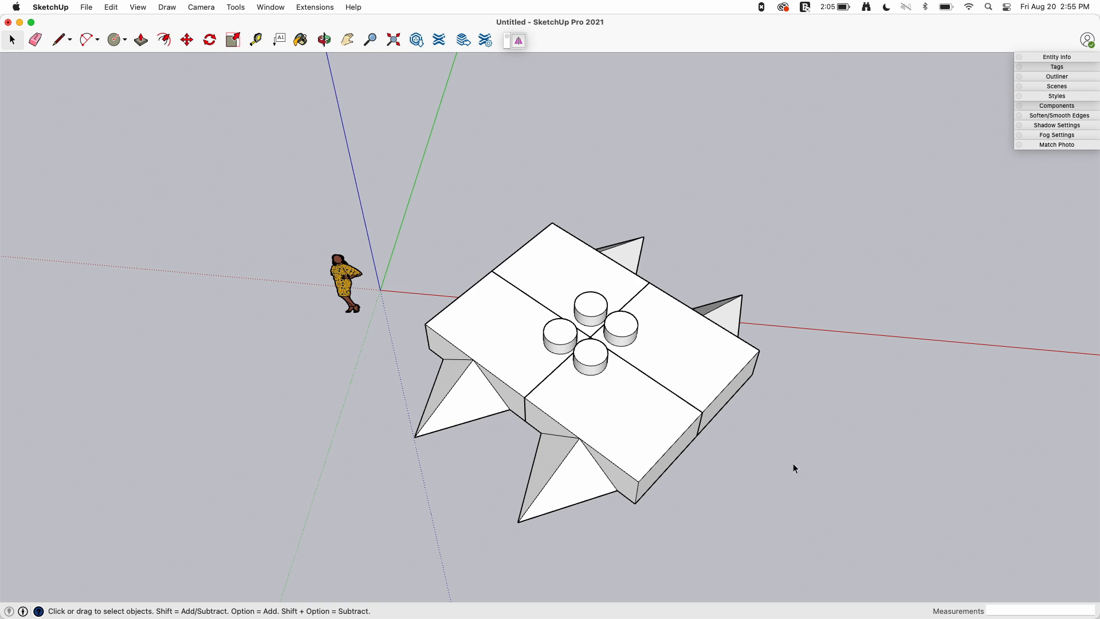